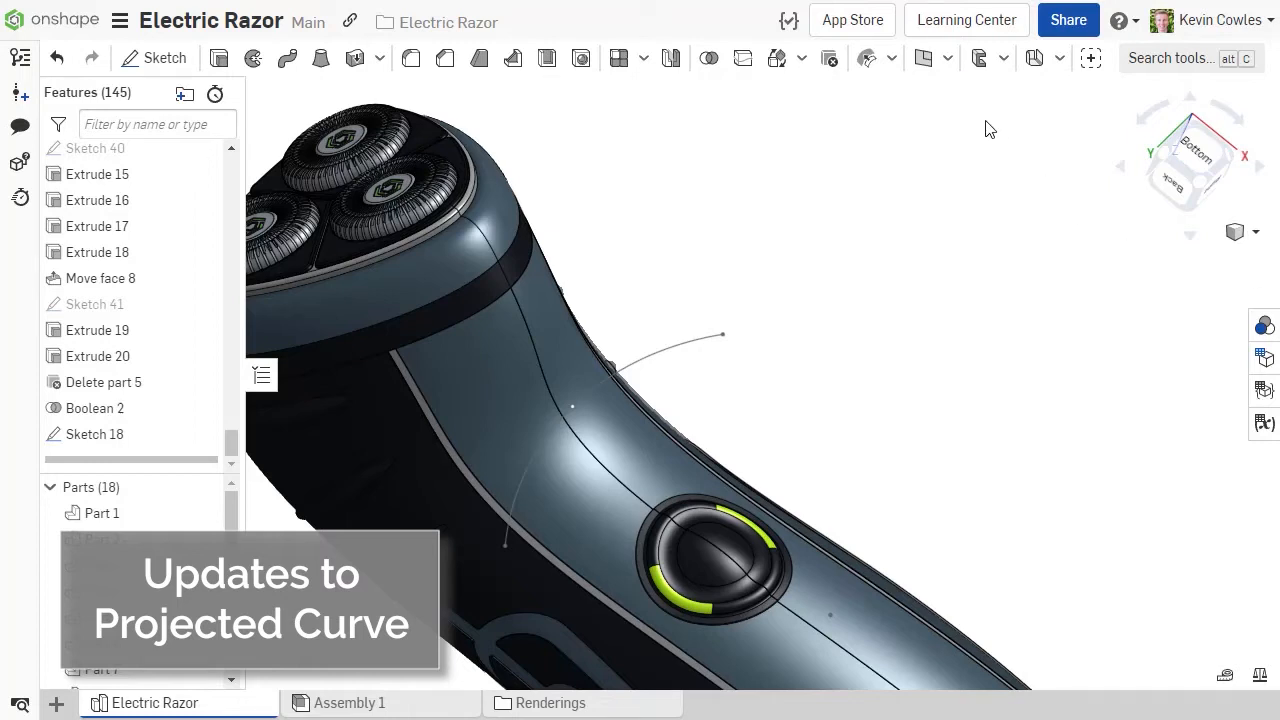
Project the Sketch 18 curves onto the Mirror 4 and Loft 1 faces, normal to target.
left_click(946, 57)
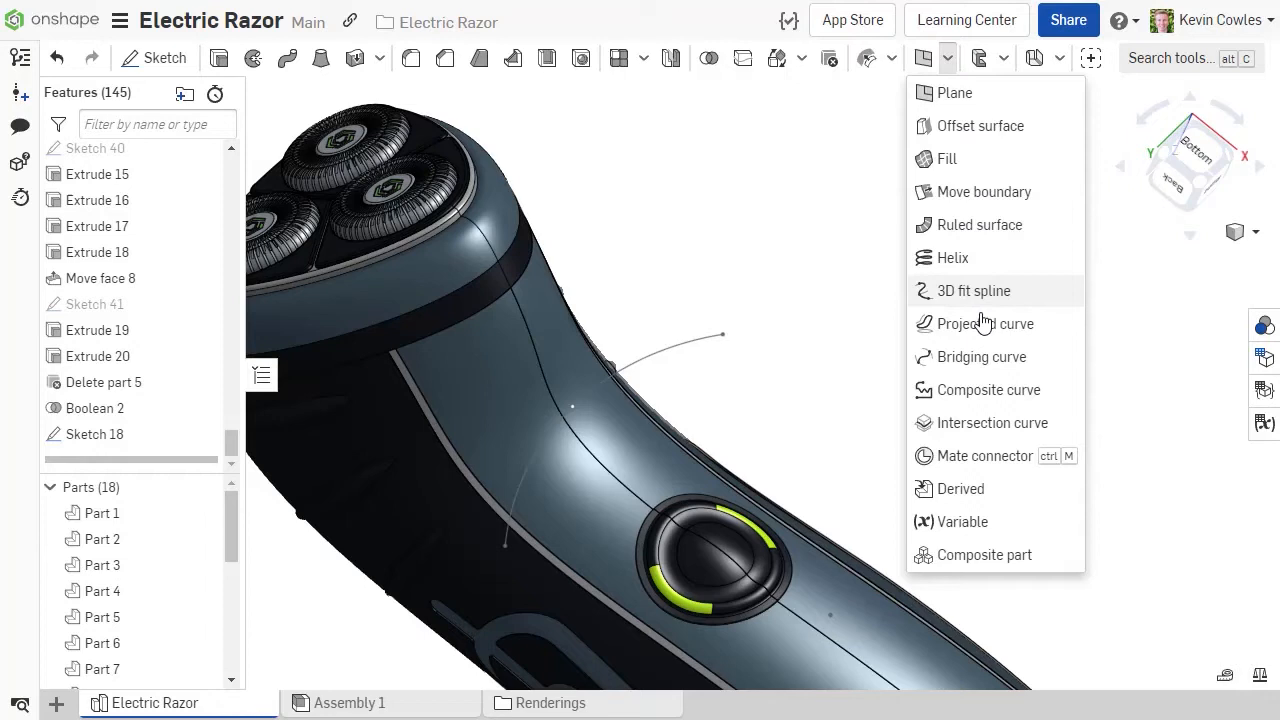
left_click(984, 323)
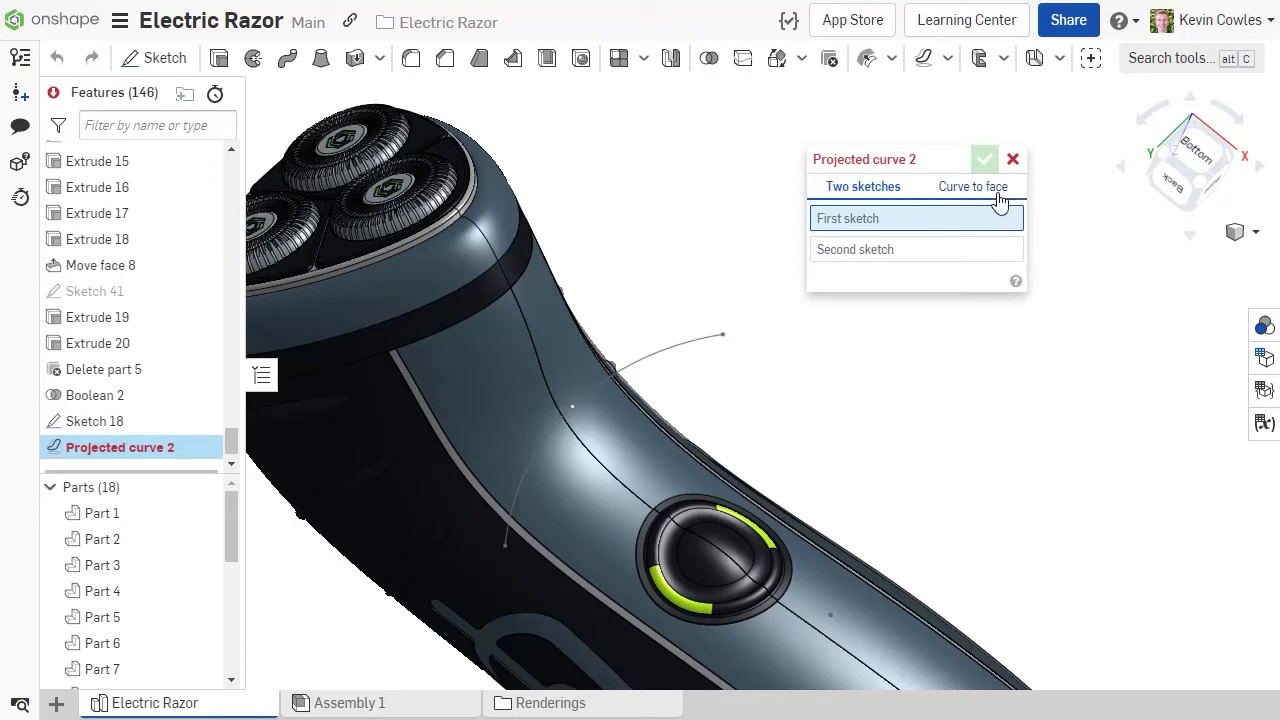
left_click(971, 186)
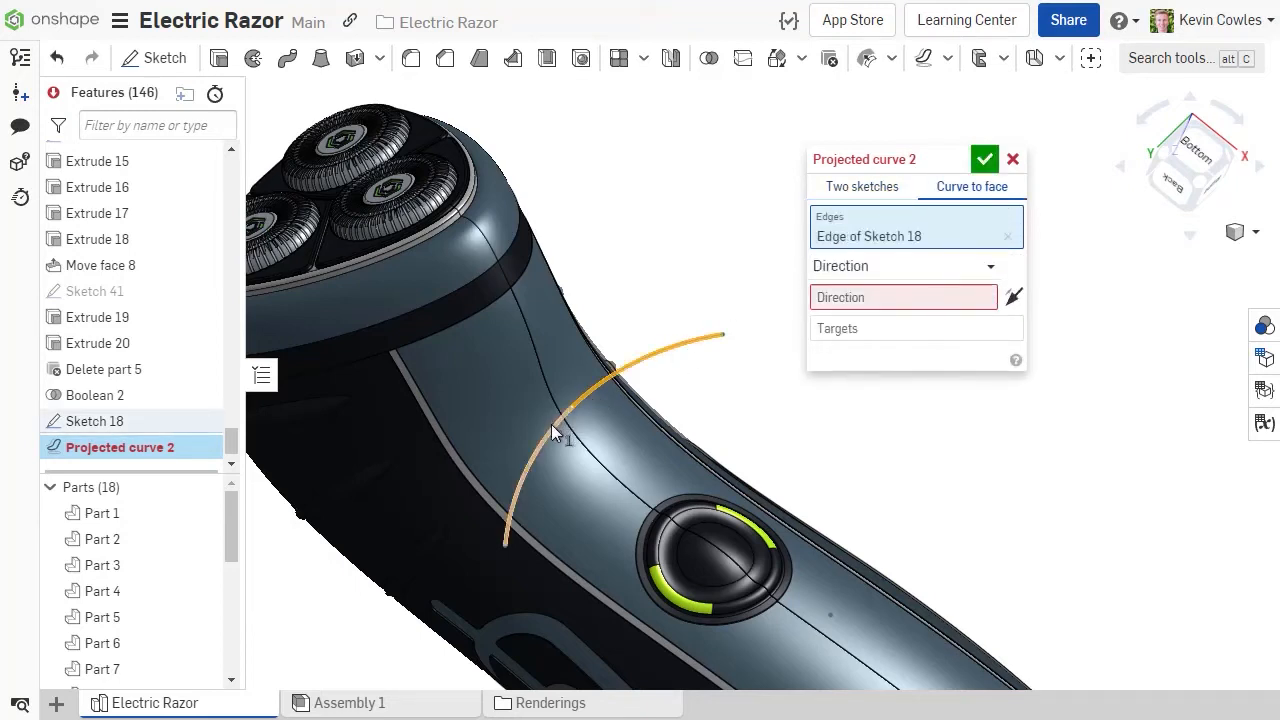
left_click(565, 435)
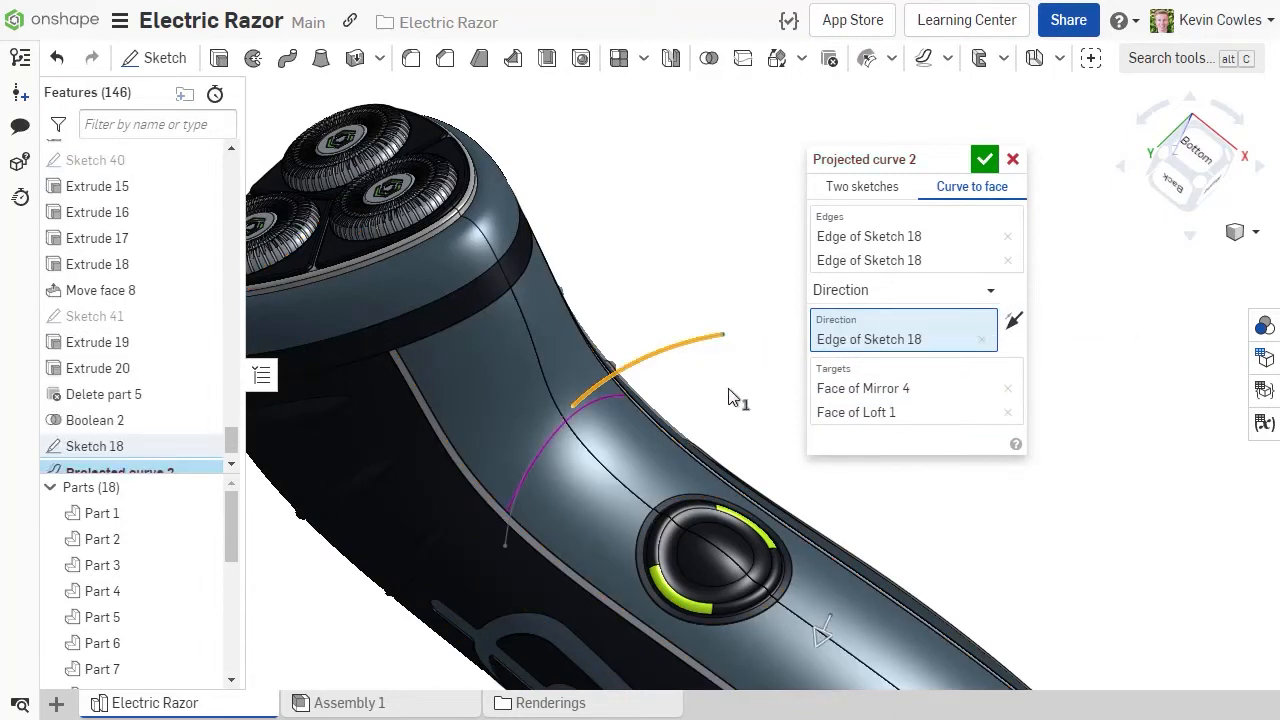
left_click(903, 289)
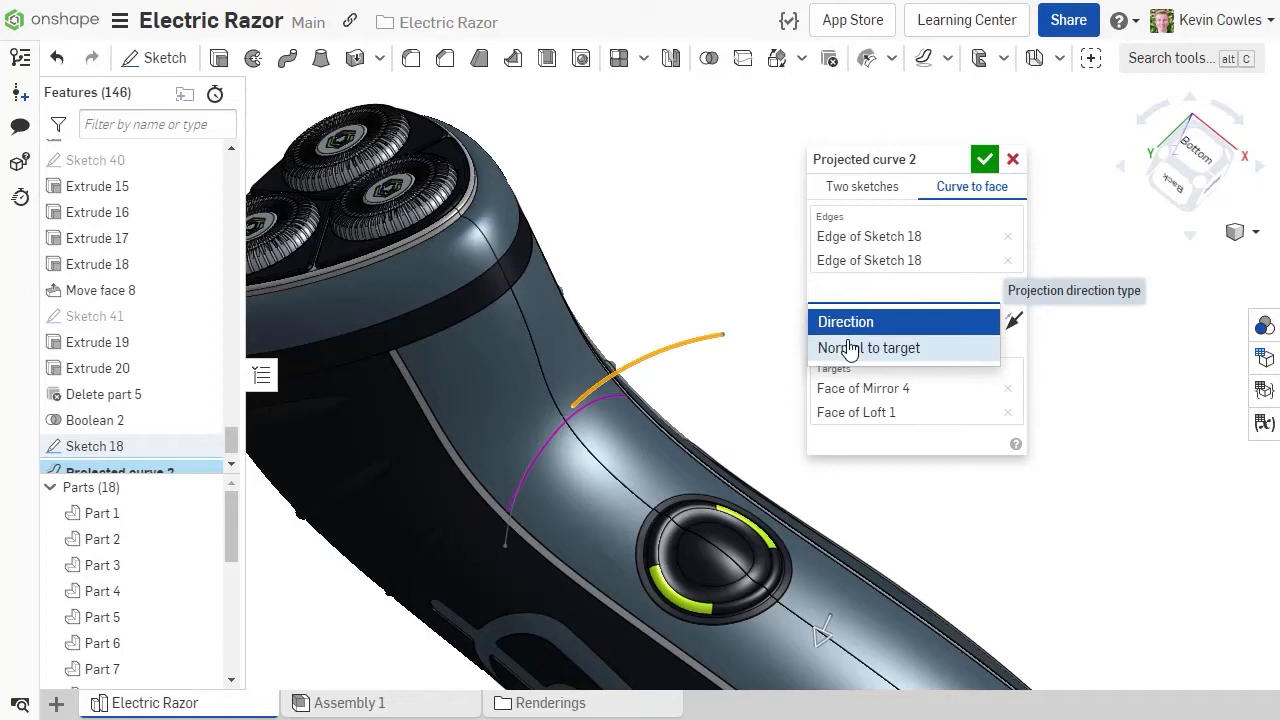
left_click(868, 348)
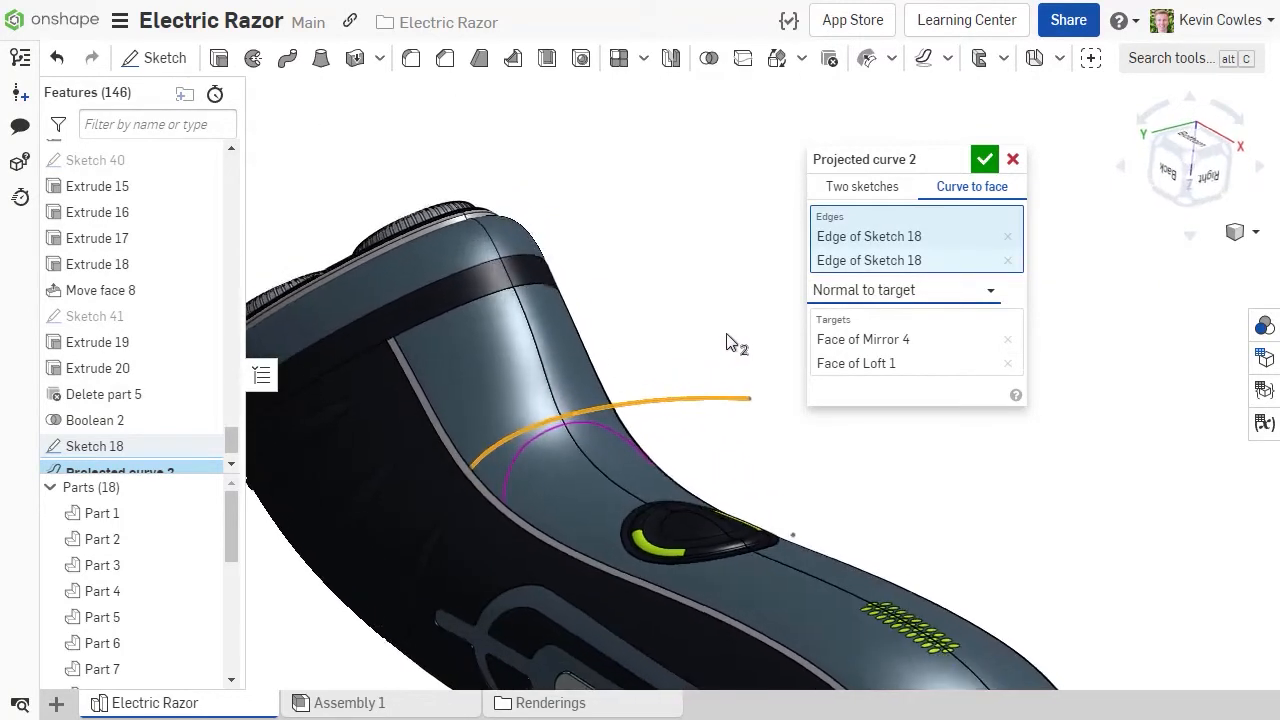
left_click(984, 159)
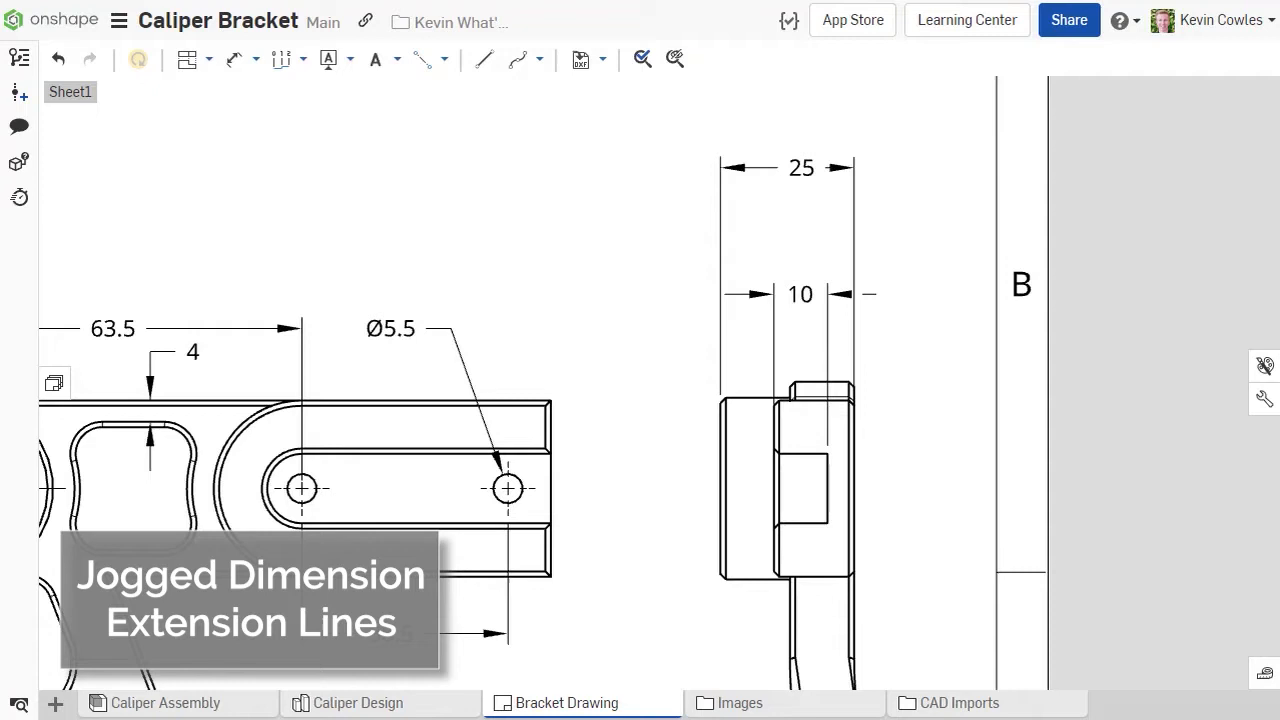
Add a jog to the 25 dimension's extension lines and place it.
right_click(801, 167)
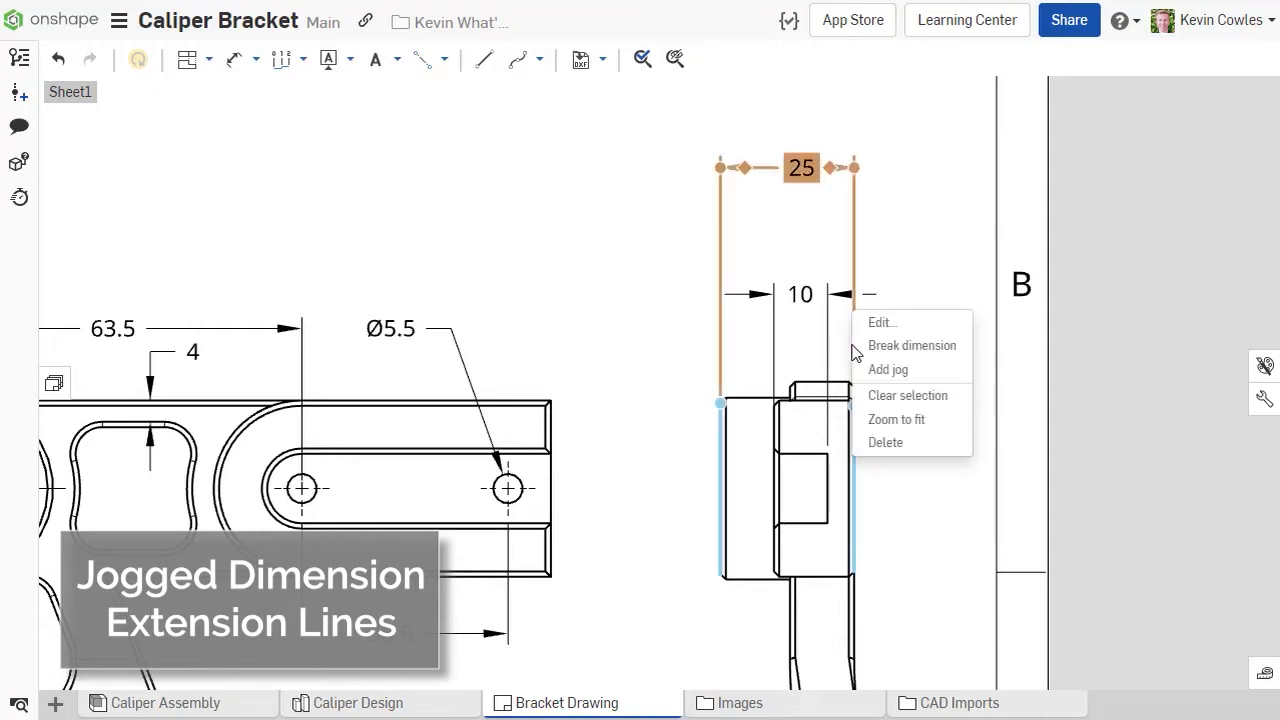
left_click(887, 369)
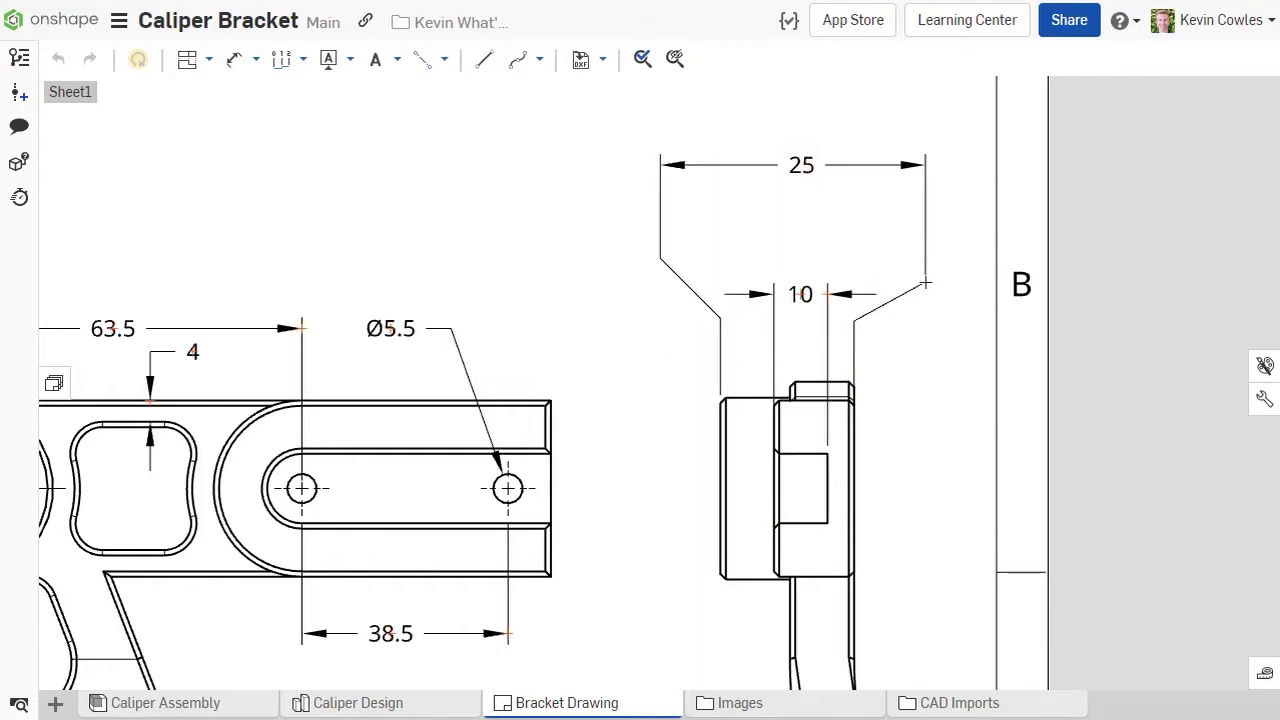
left_click(799, 293)
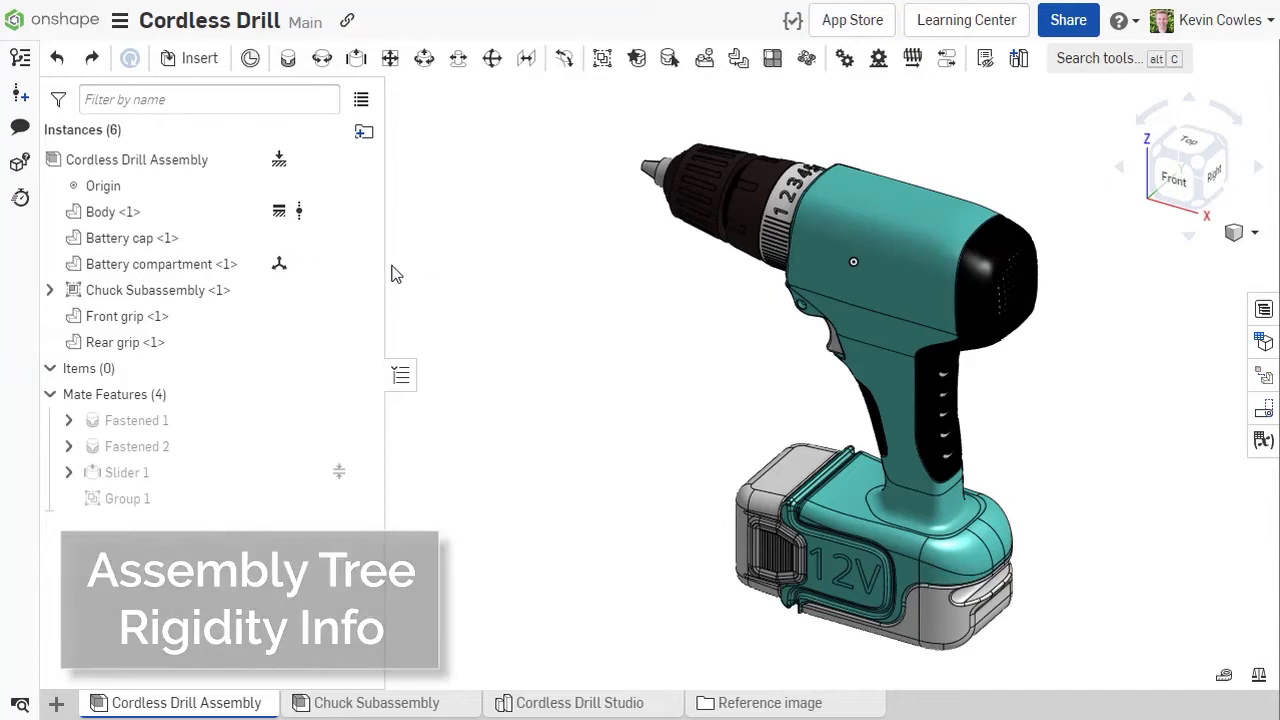
mouse_move(280, 264)
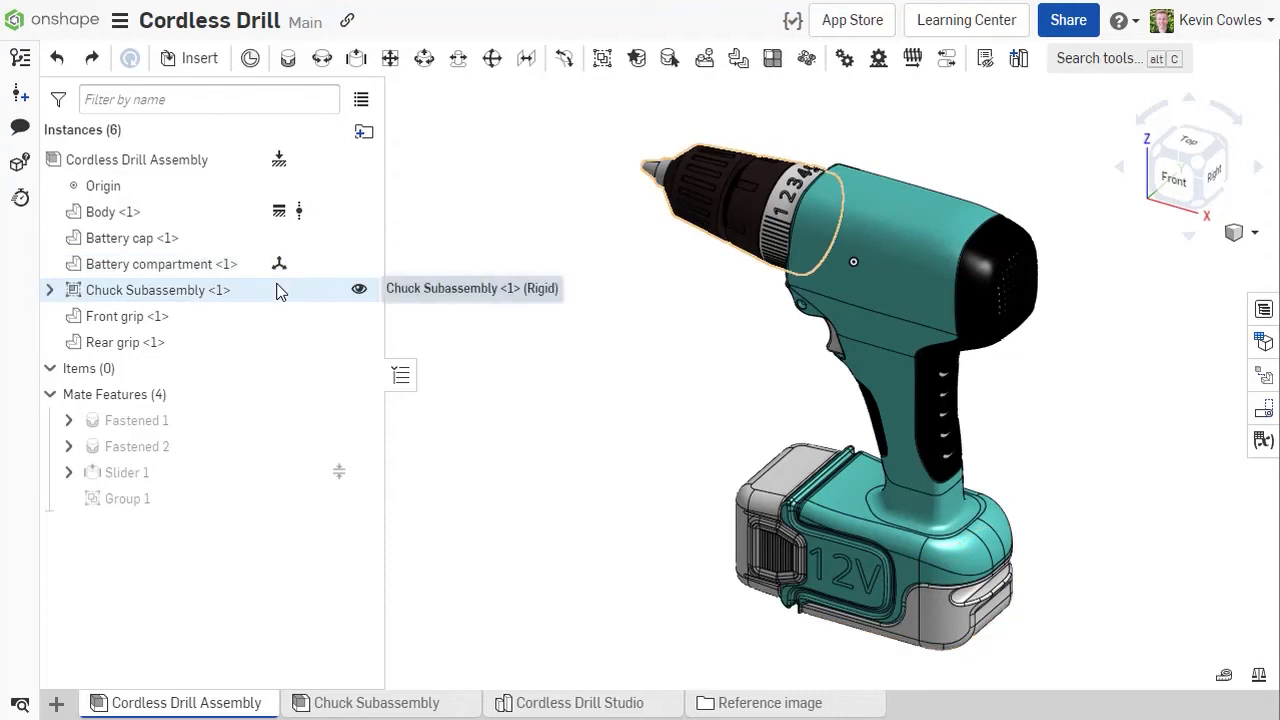
Create and accept a Fastened mate joining the Battery cap to the Body.
double_click(127, 472)
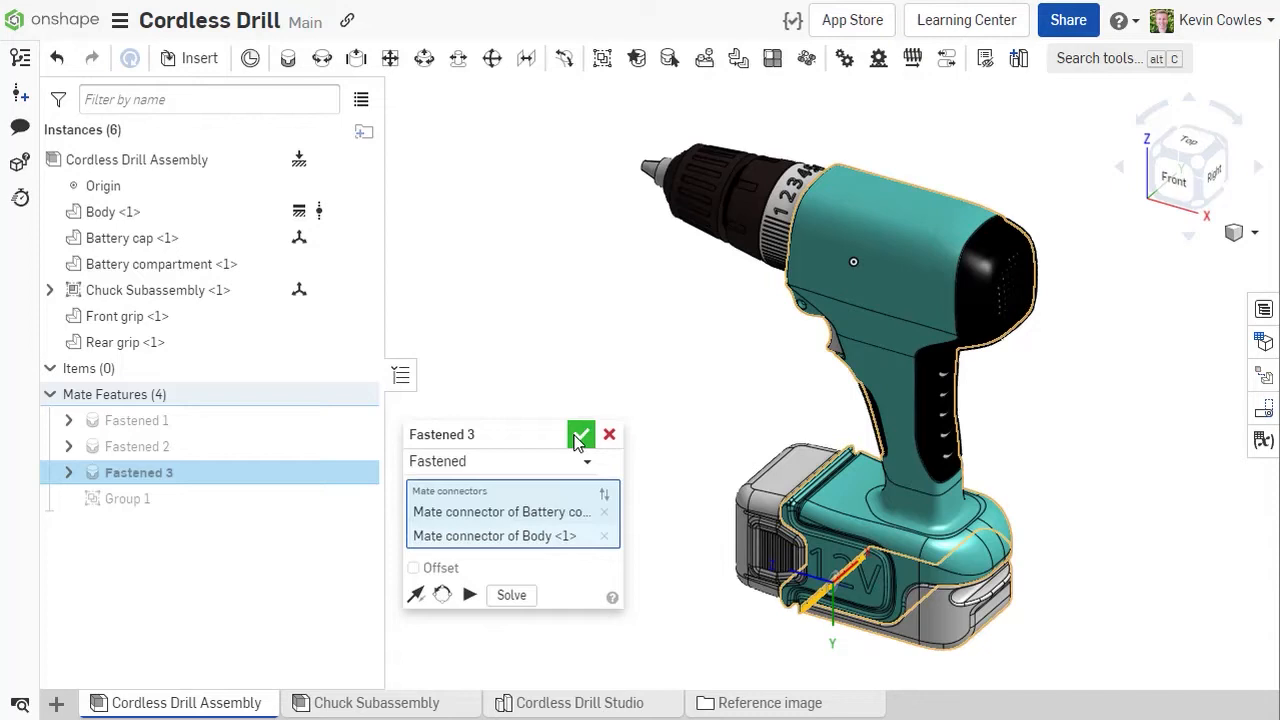
left_click(581, 434)
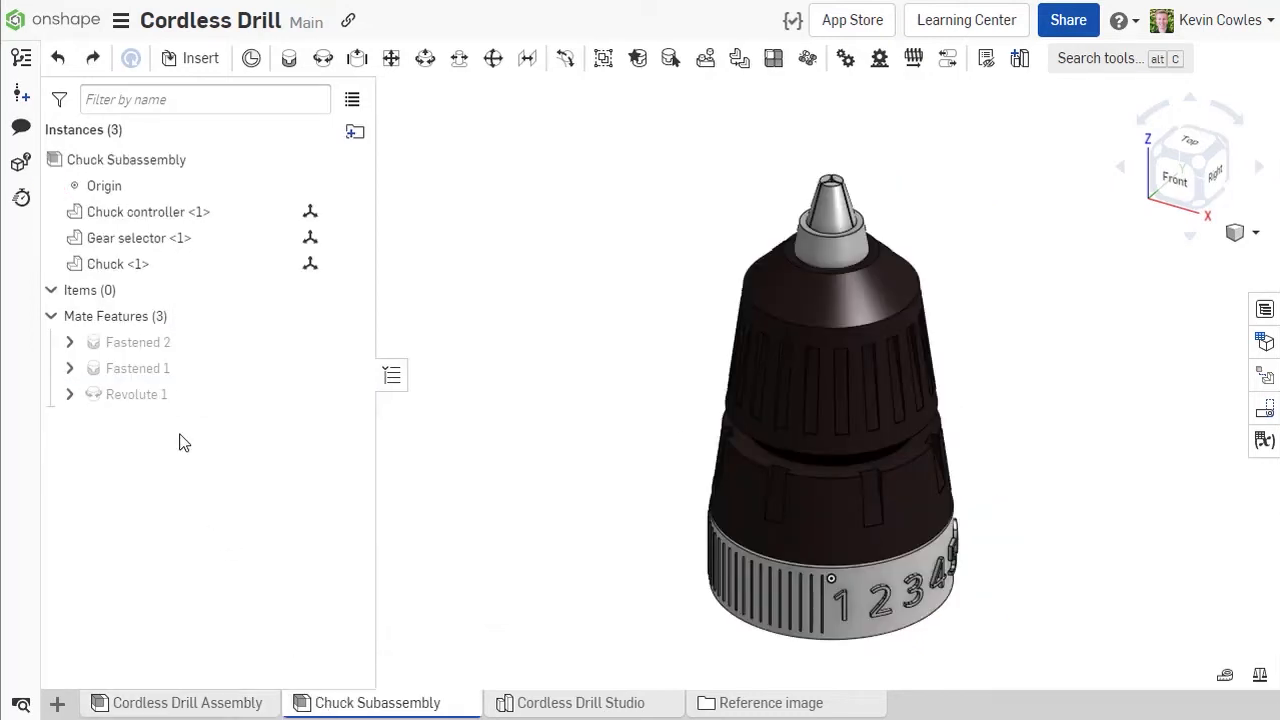
Fasten the Gear selector mate connector, then go back to the Cordless Drill Assembly.
double_click(136, 394)
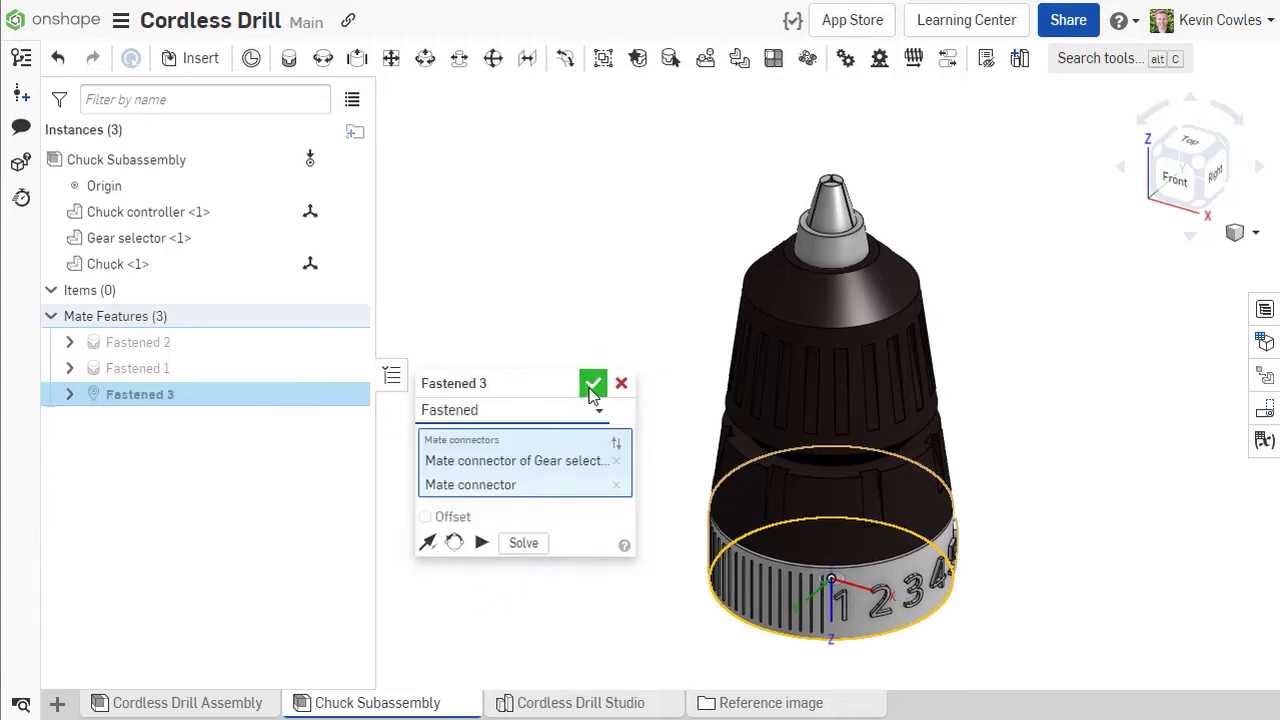
left_click(593, 383)
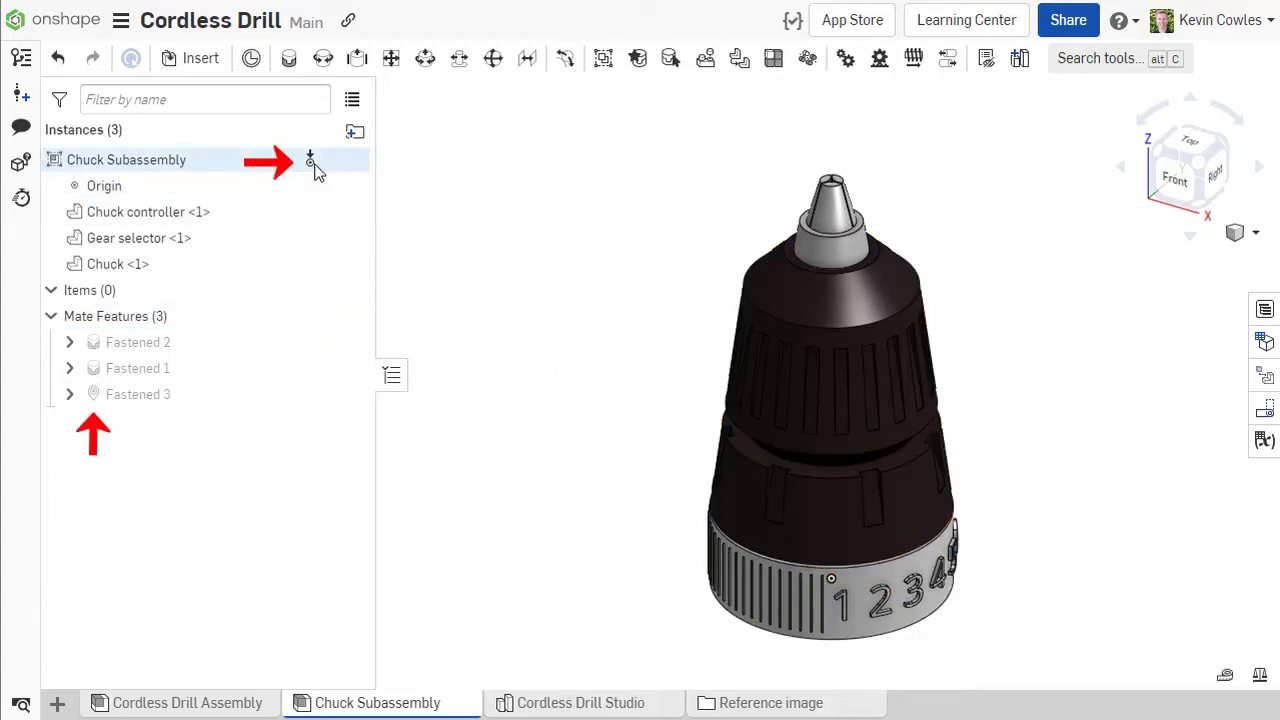
mouse_move(310, 160)
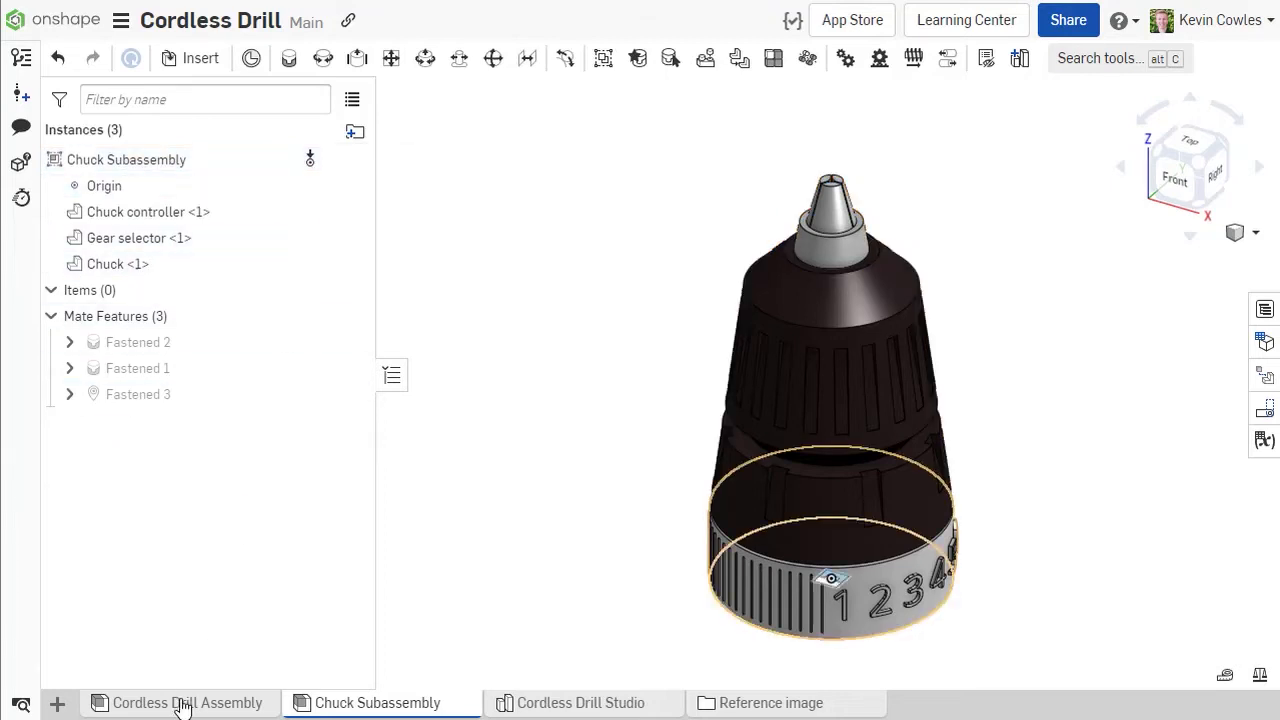
left_click(186, 702)
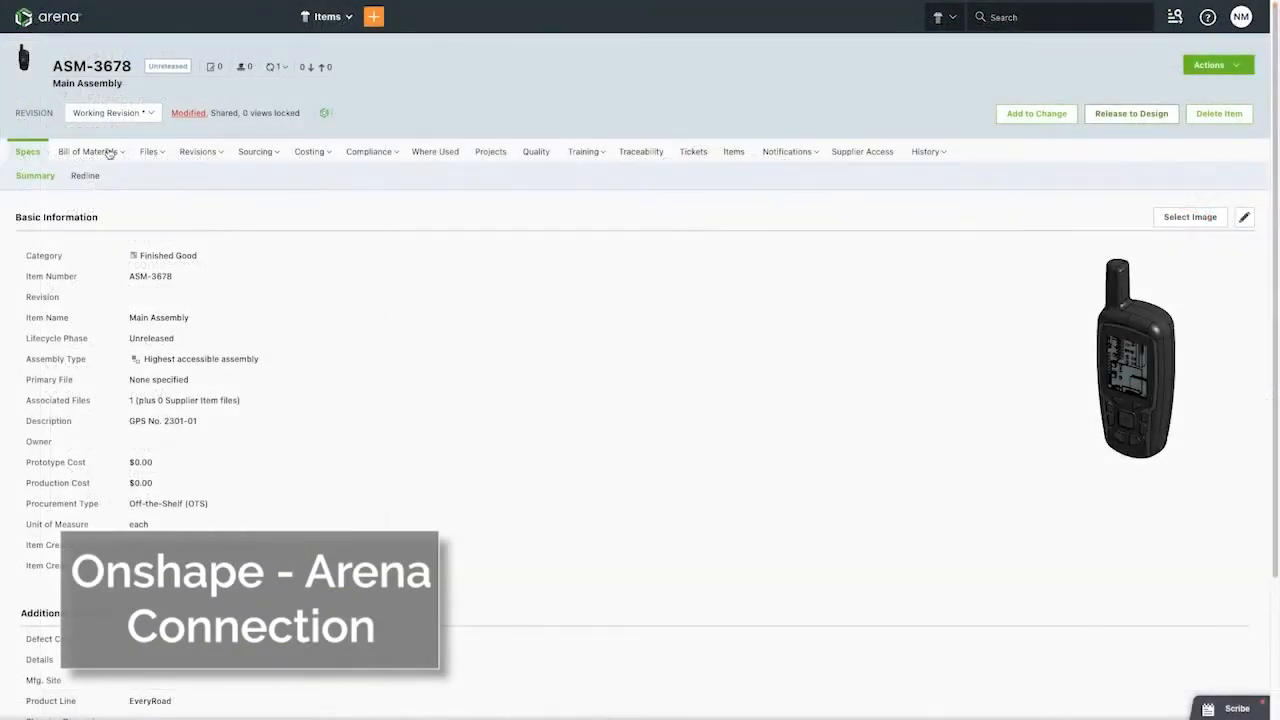
Close the BELT CLIP PLATE 3D preview and show PRT-3085's Supplier Access details.
left_click(86, 151)
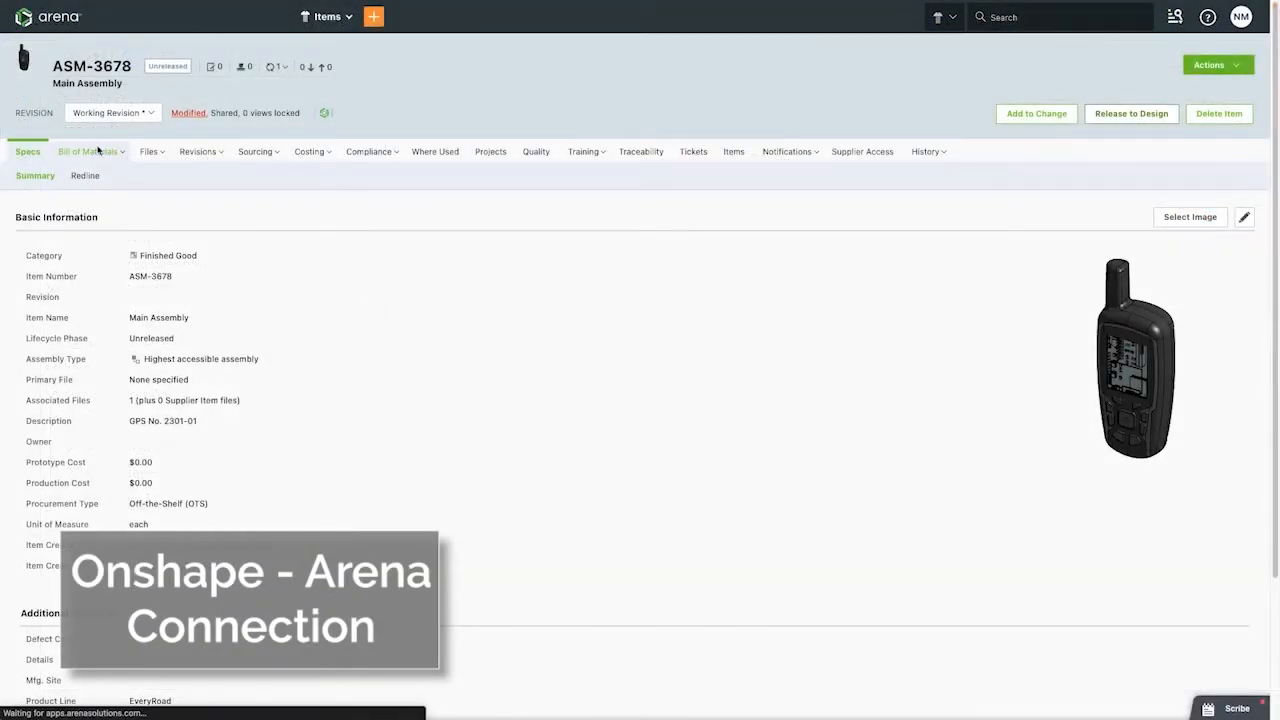
left_click(86, 151)
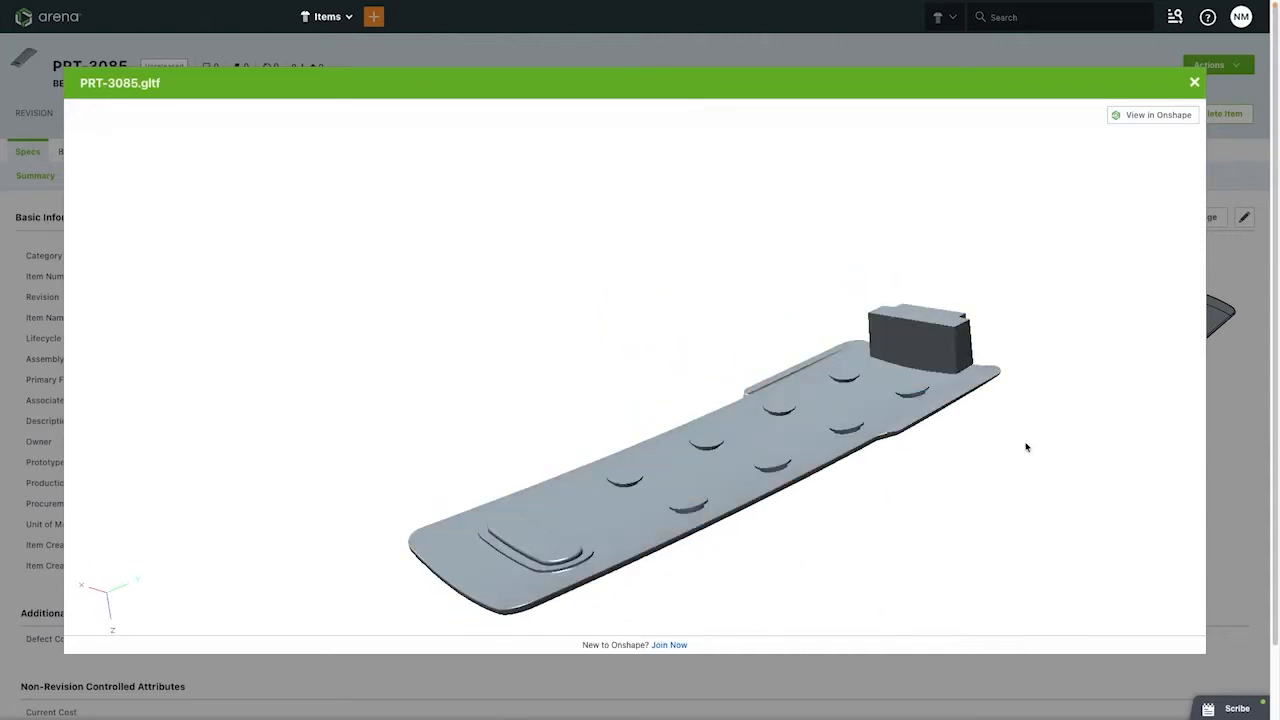
left_click(1193, 81)
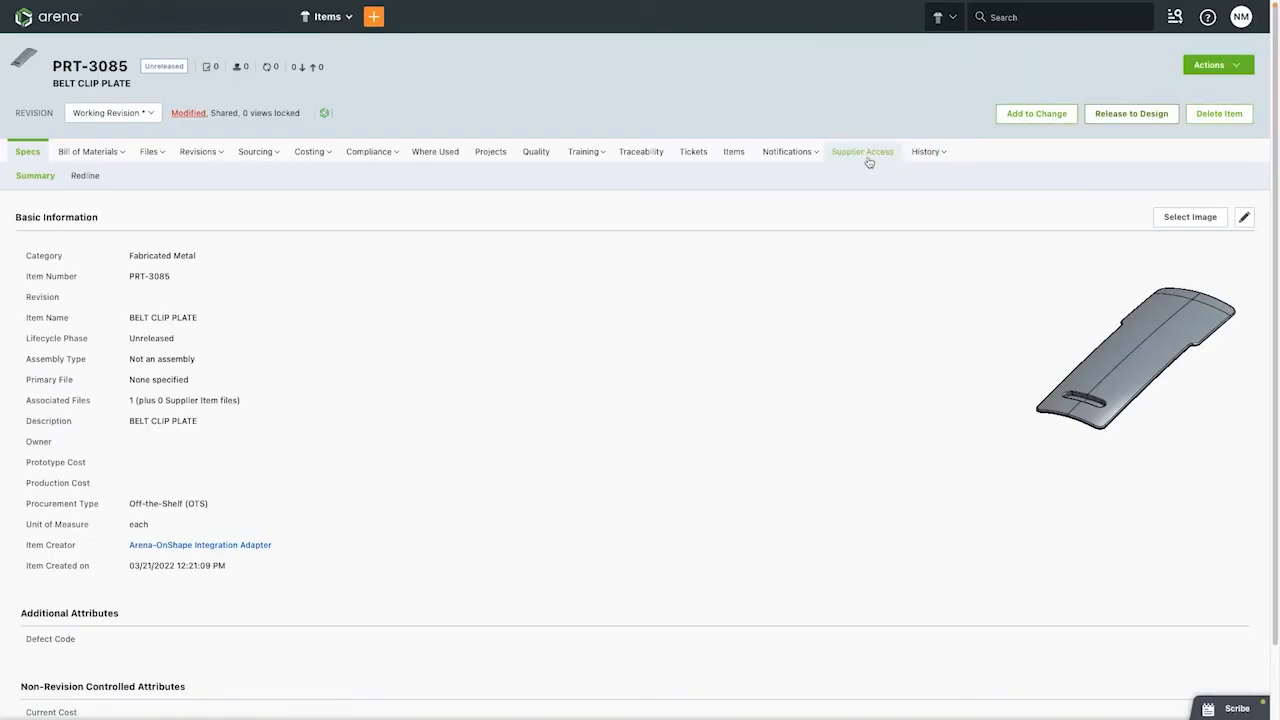
mouse_move(869, 162)
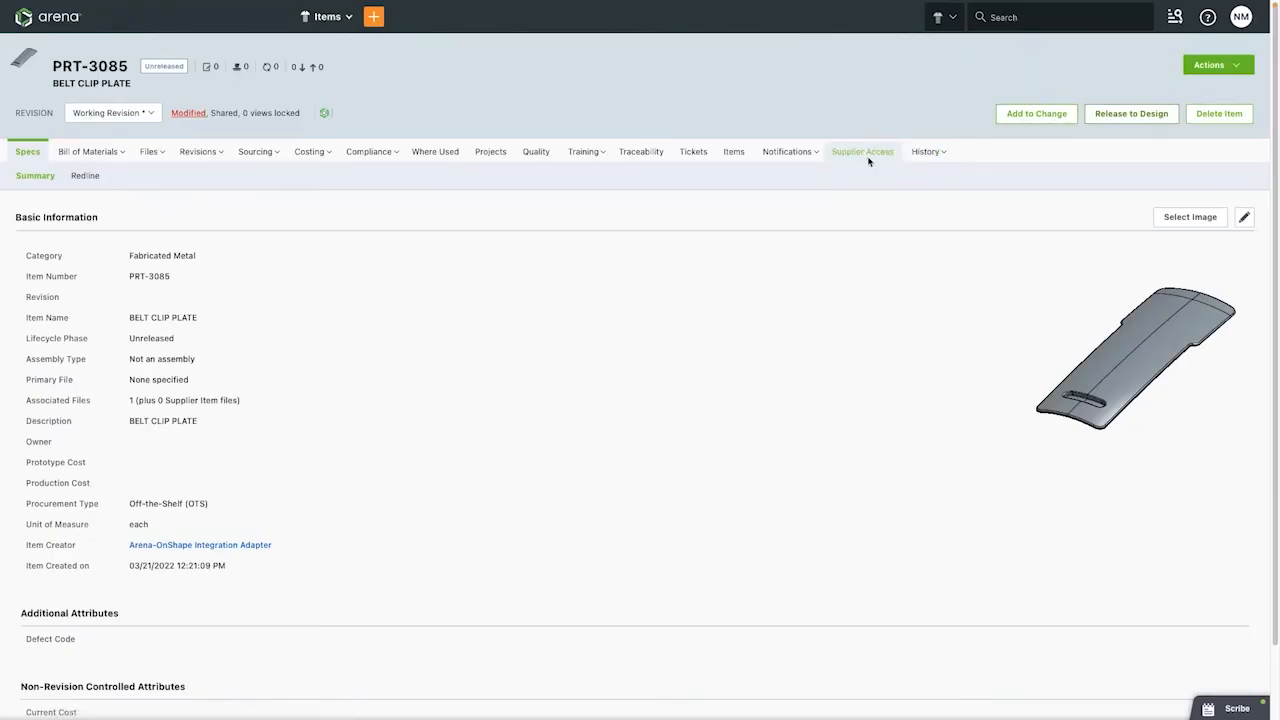
left_click(862, 151)
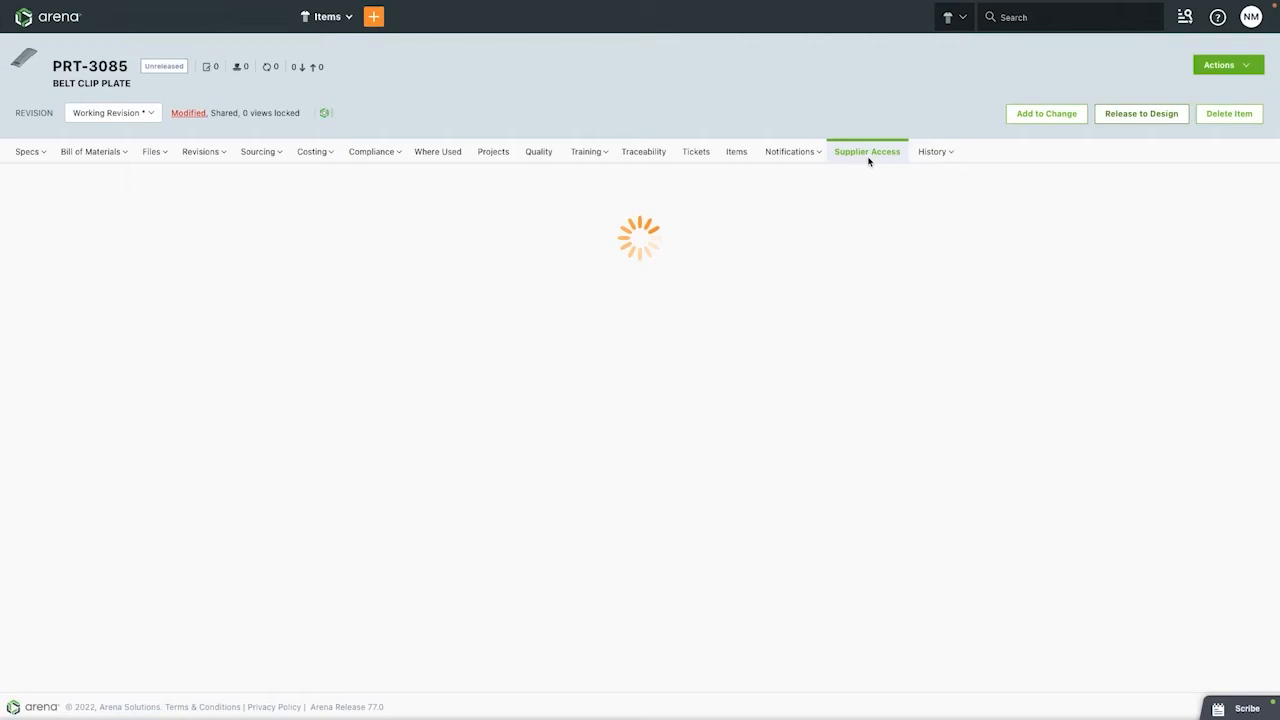
Enlarge the markup.jpg comment image marking faces needing a 1% draft.
left_click(866, 151)
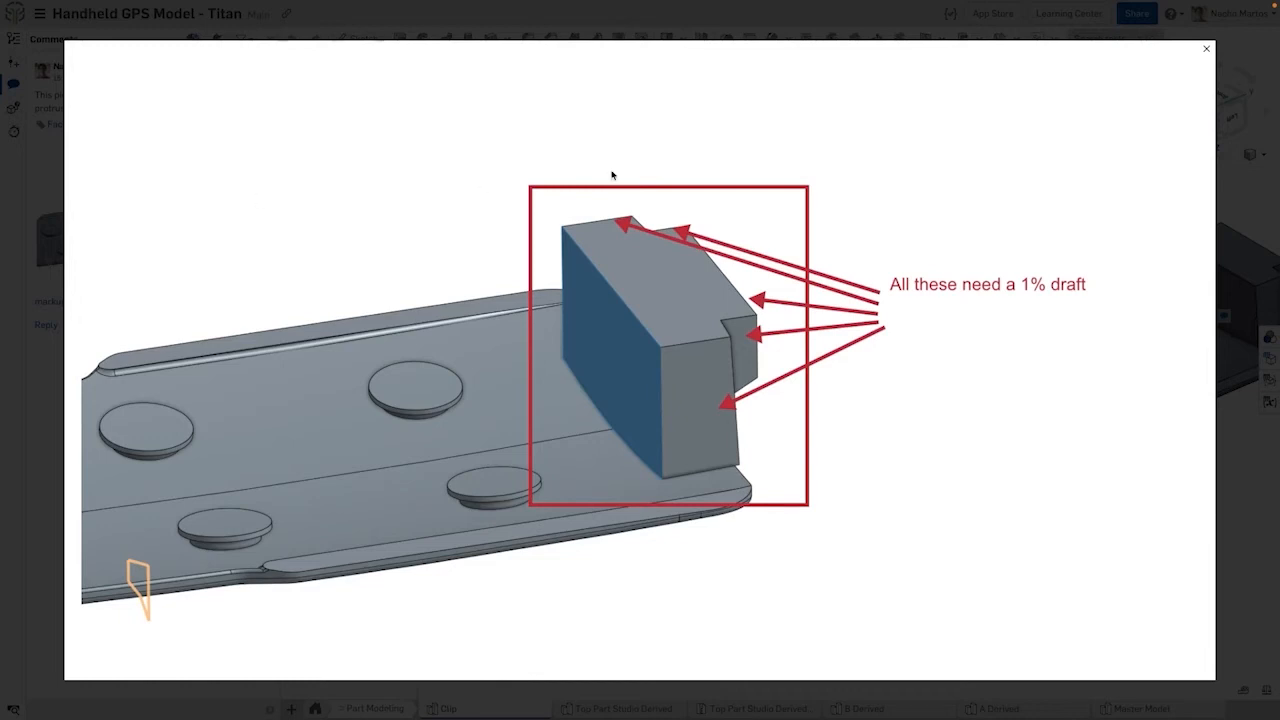
Run 1° draft analysis, add Draft 1 on the protrusion faces, then turn analysis off.
left_click(1206, 48)
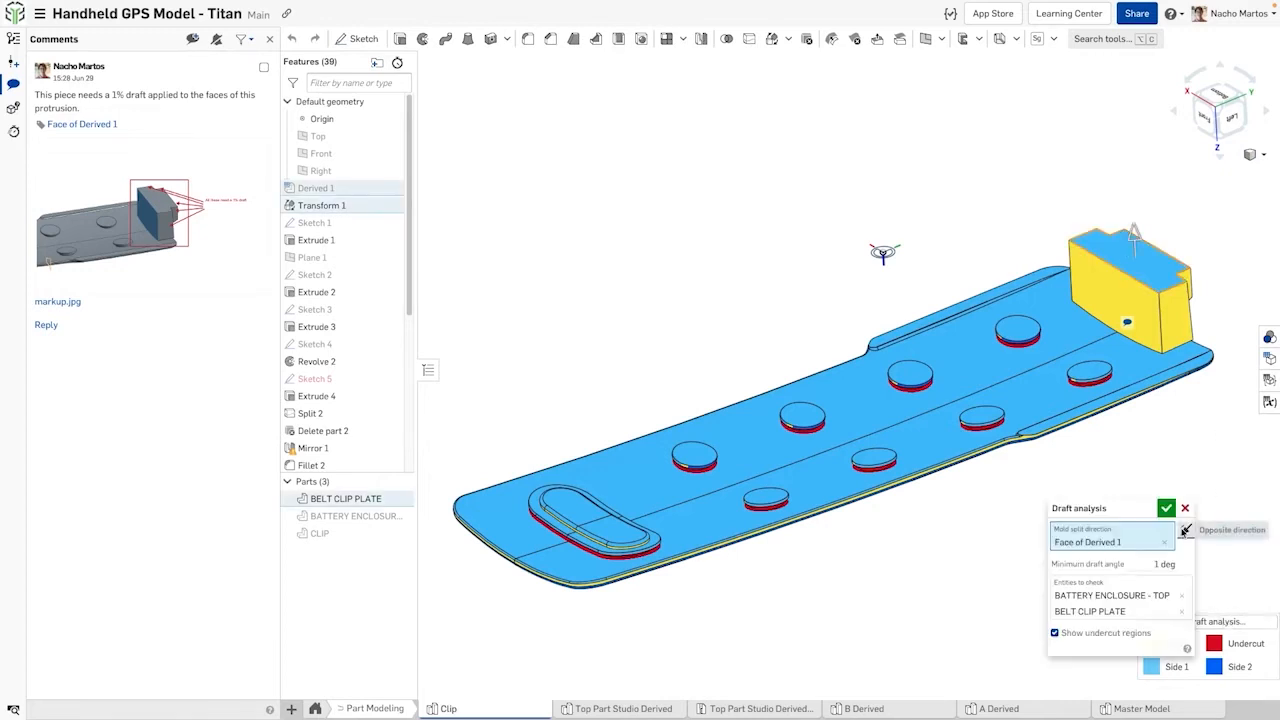
left_click(1166, 508)
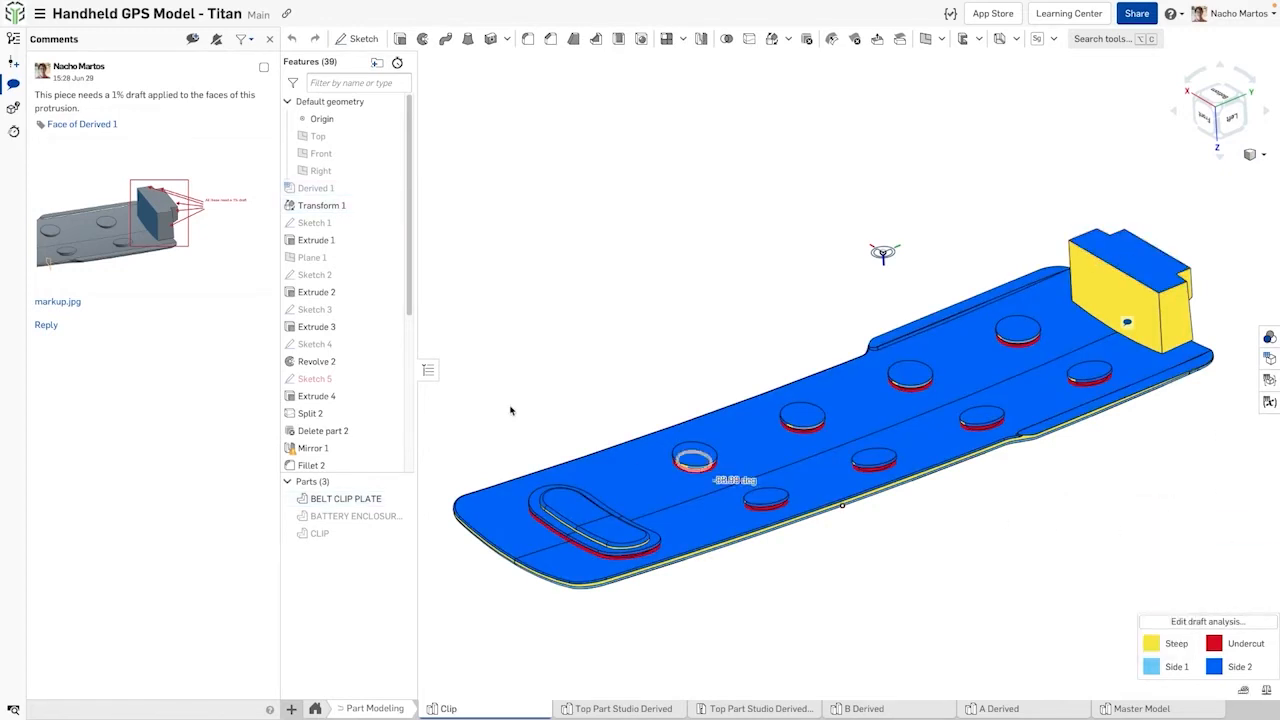
right_click(311, 428)
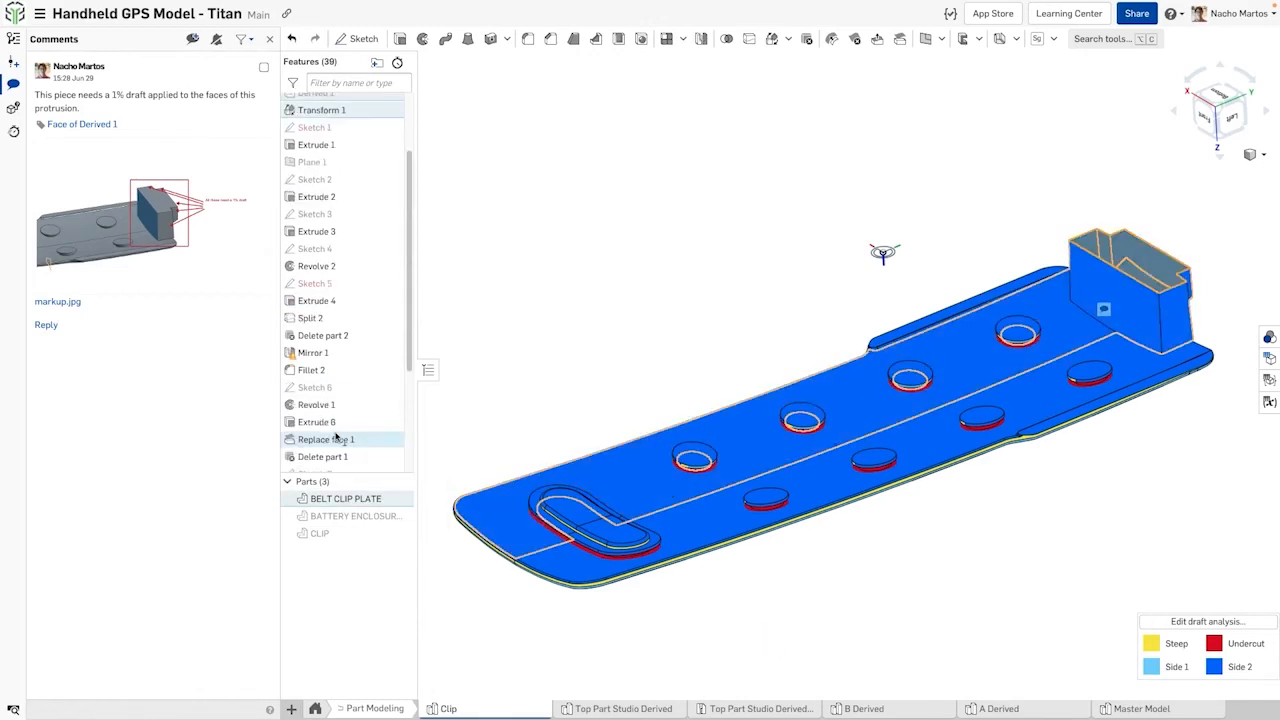
left_click(326, 439)
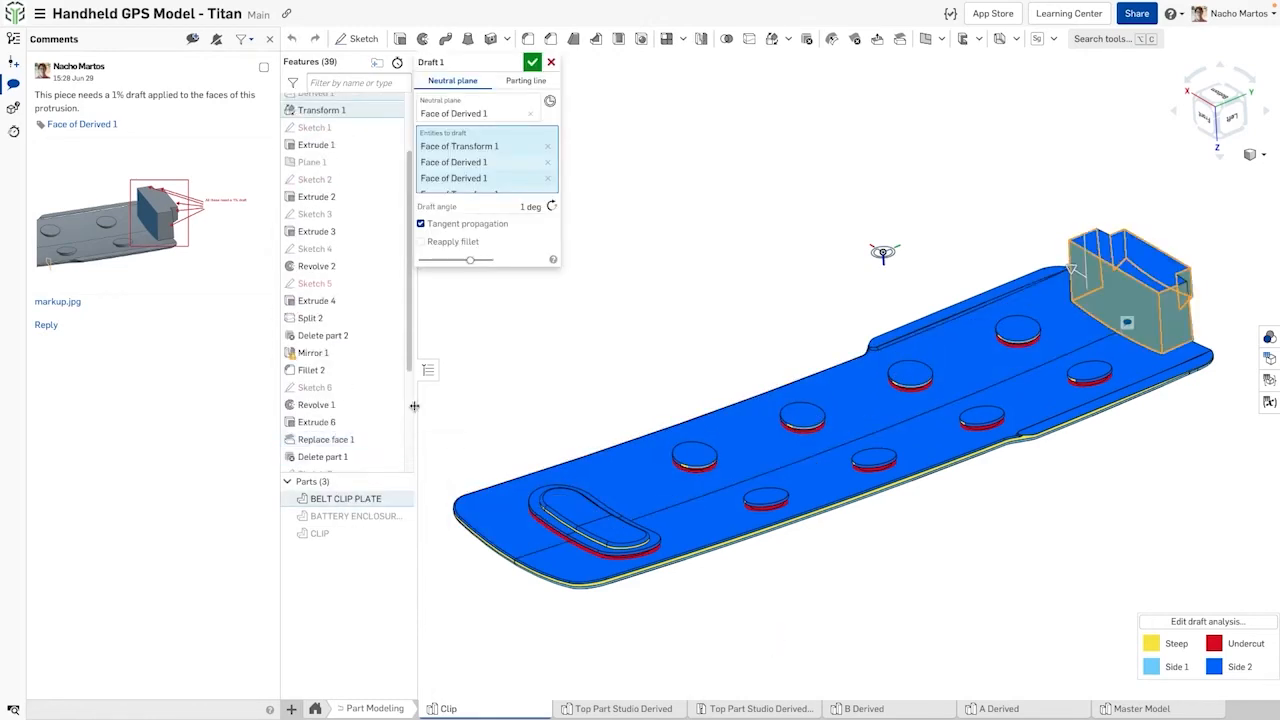
left_click(532, 61)
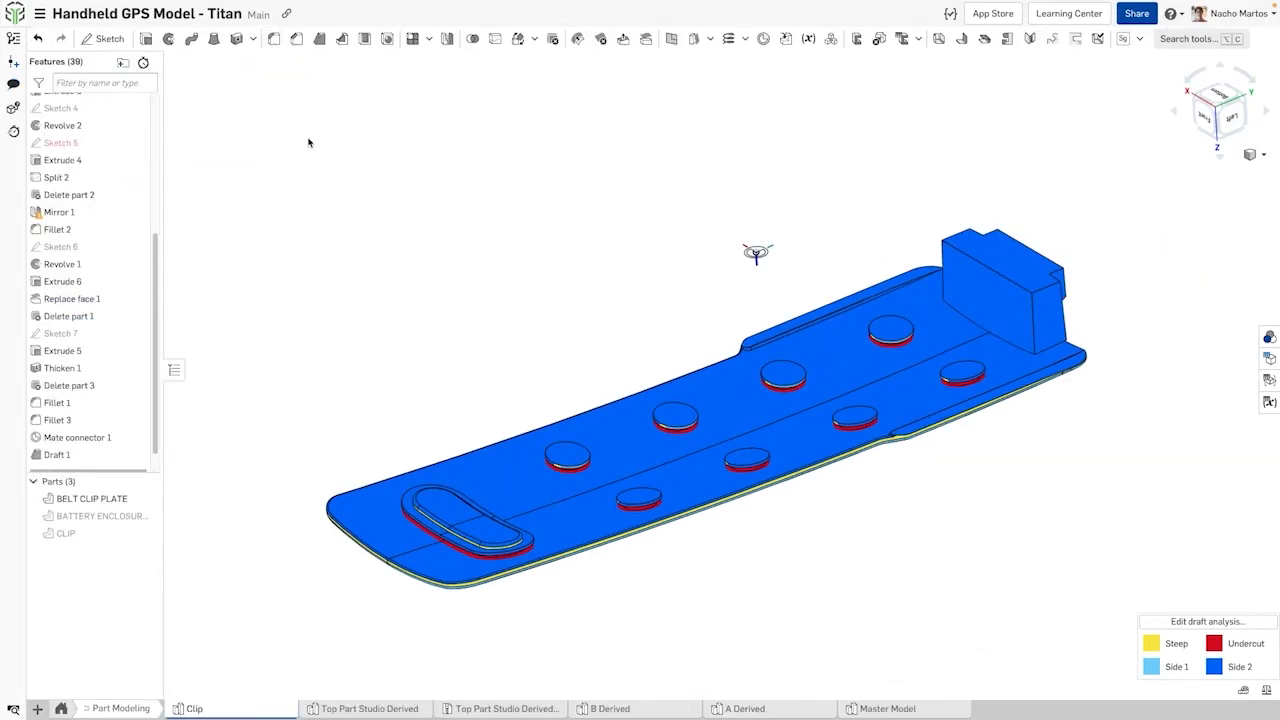
left_click(1249, 154)
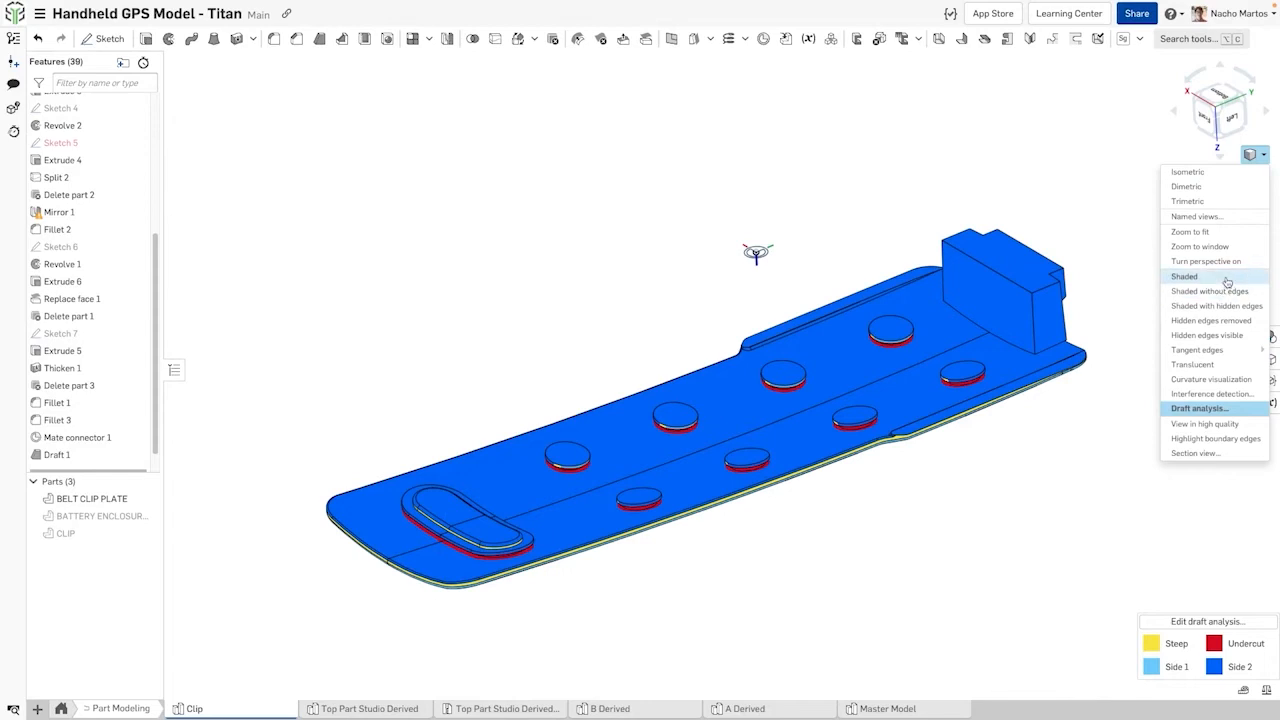
left_click(1184, 276)
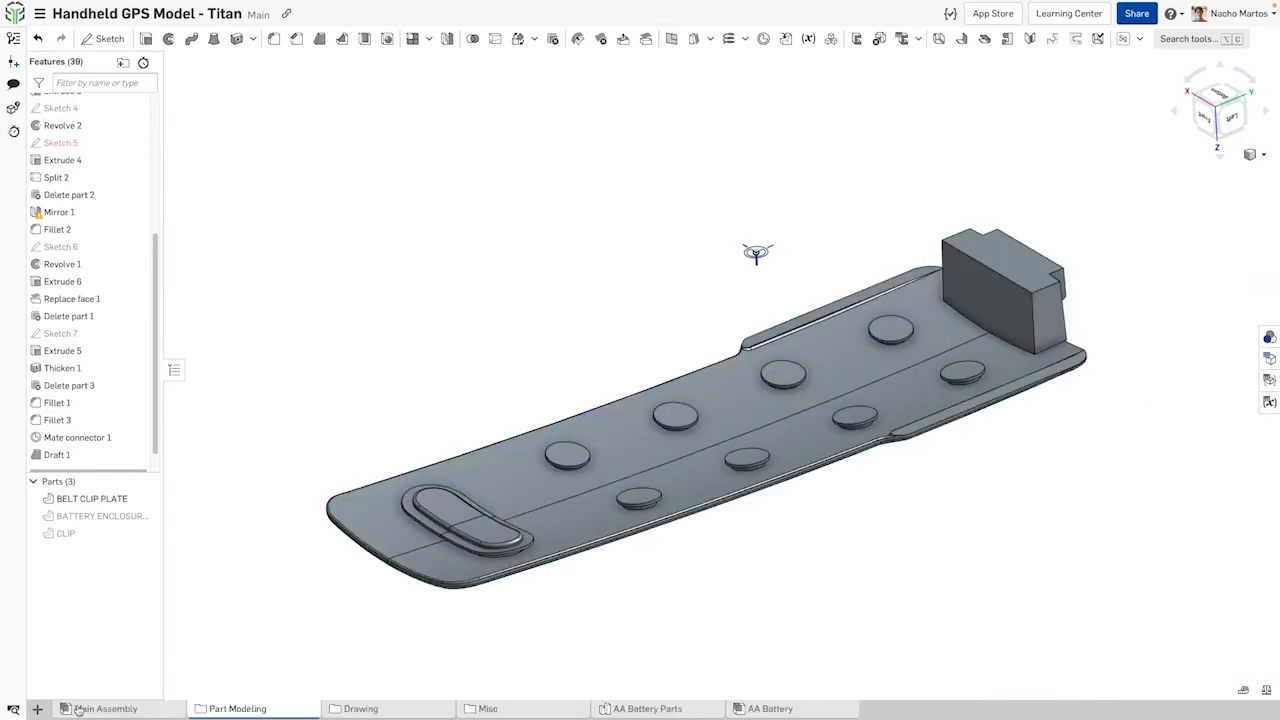
Show the Main Assembly's All Explode exploded view, then click Done to return to the assembled model.
left_click(104, 708)
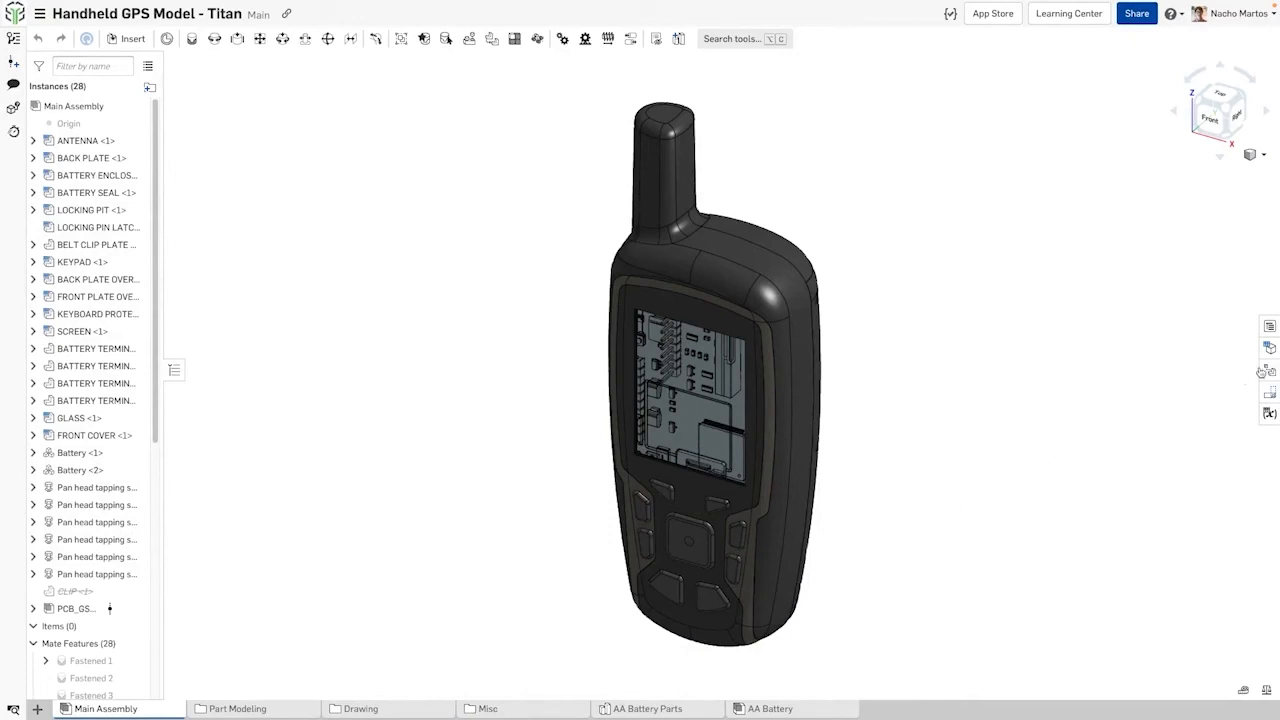
left_click(857, 132)
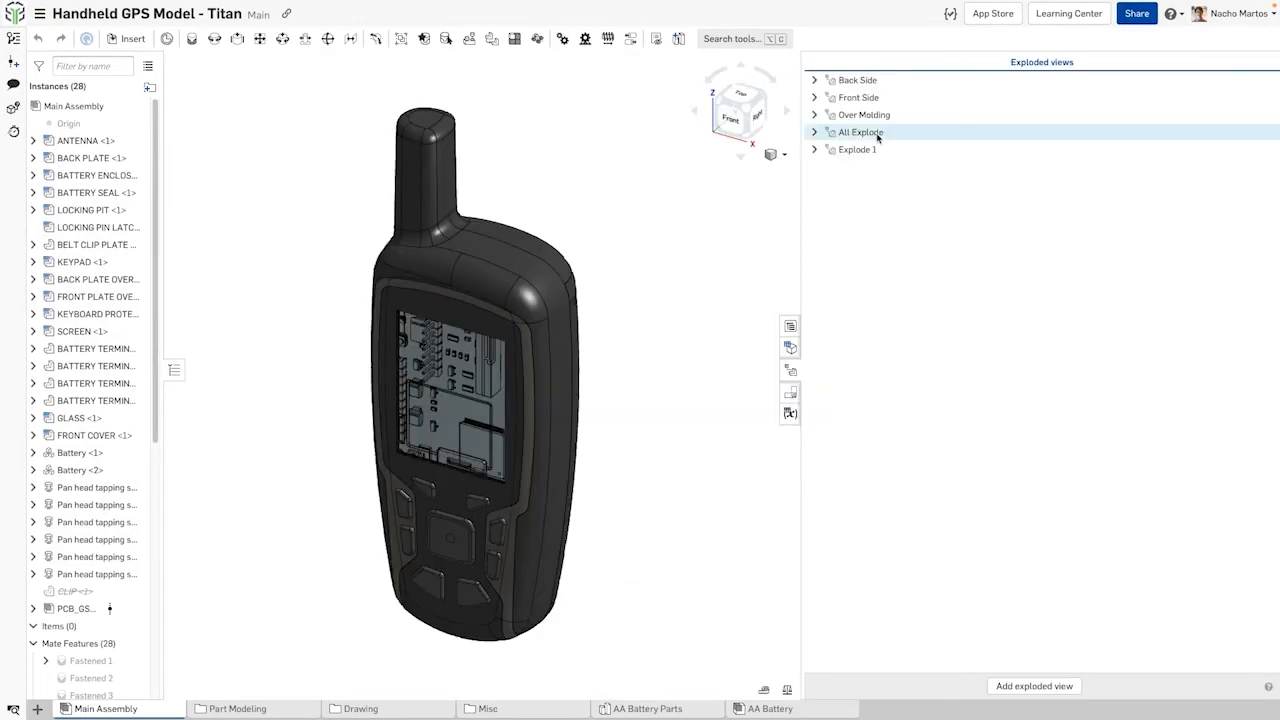
double_click(858, 132)
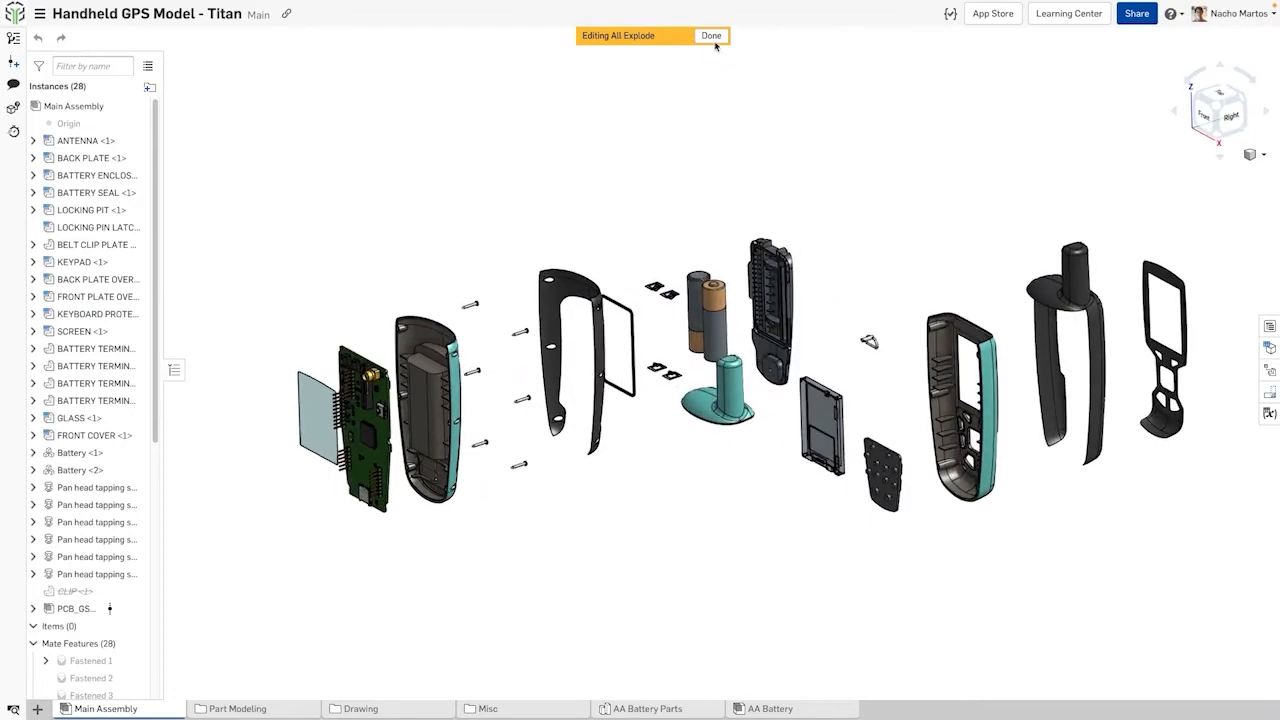
left_click(711, 36)
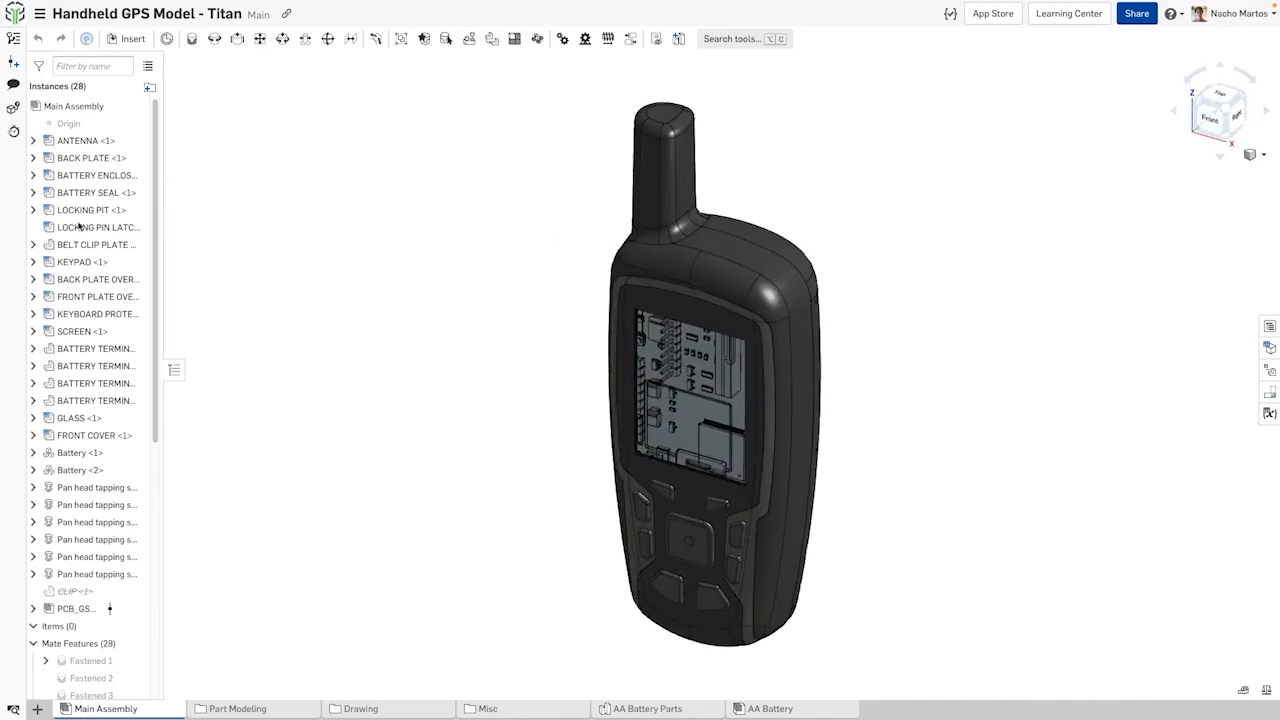
Save Main Assembly properties with part number ASM-3678 and description GPS No. 2301-01.
left_click(96, 244)
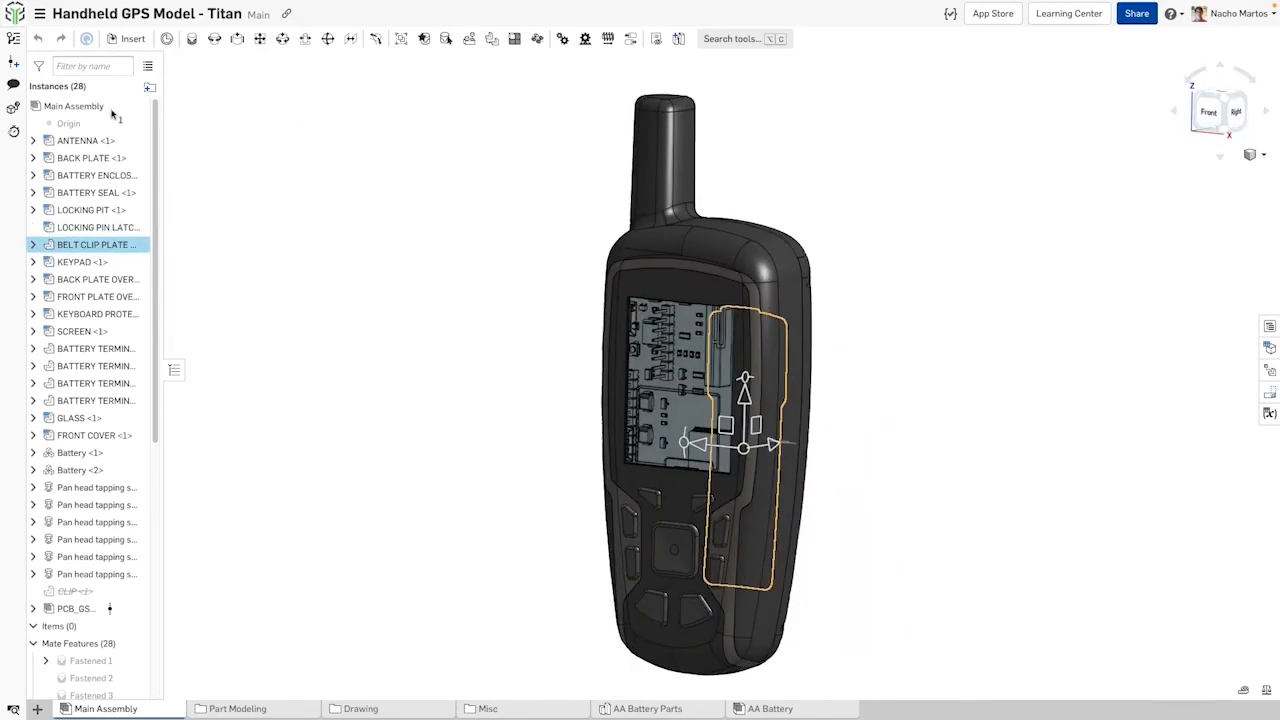
right_click(73, 106)
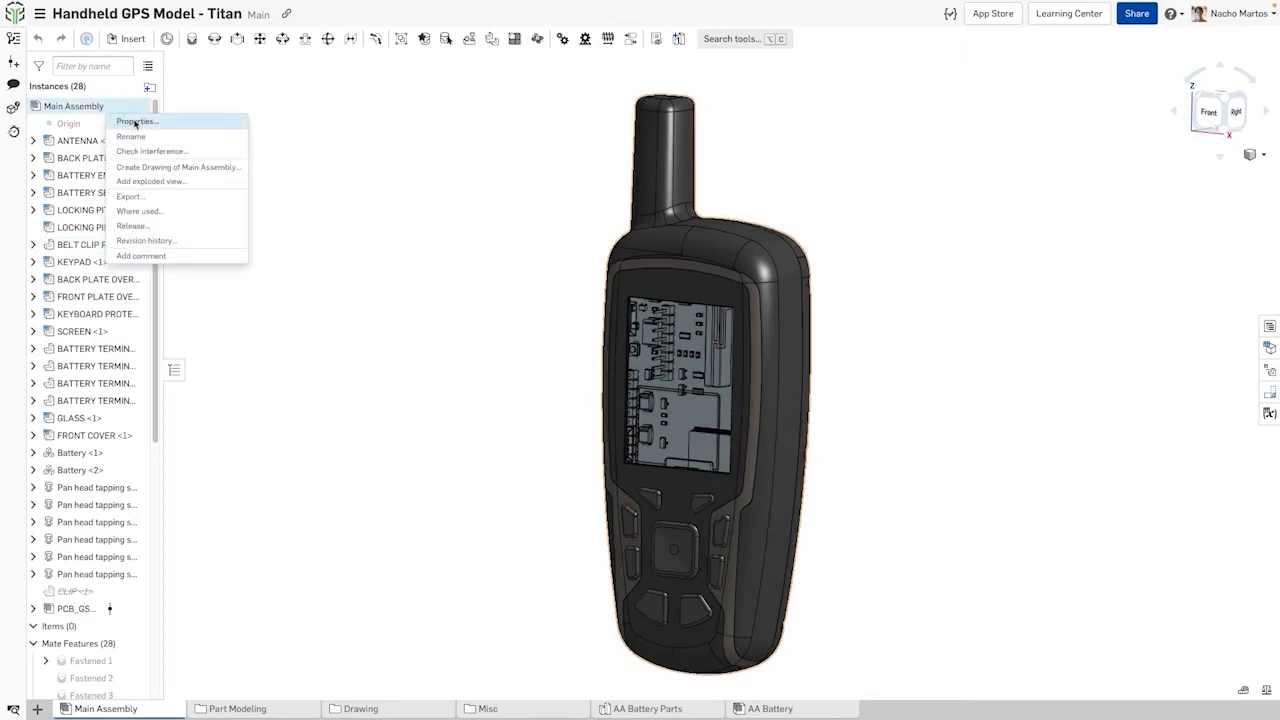
left_click(137, 121)
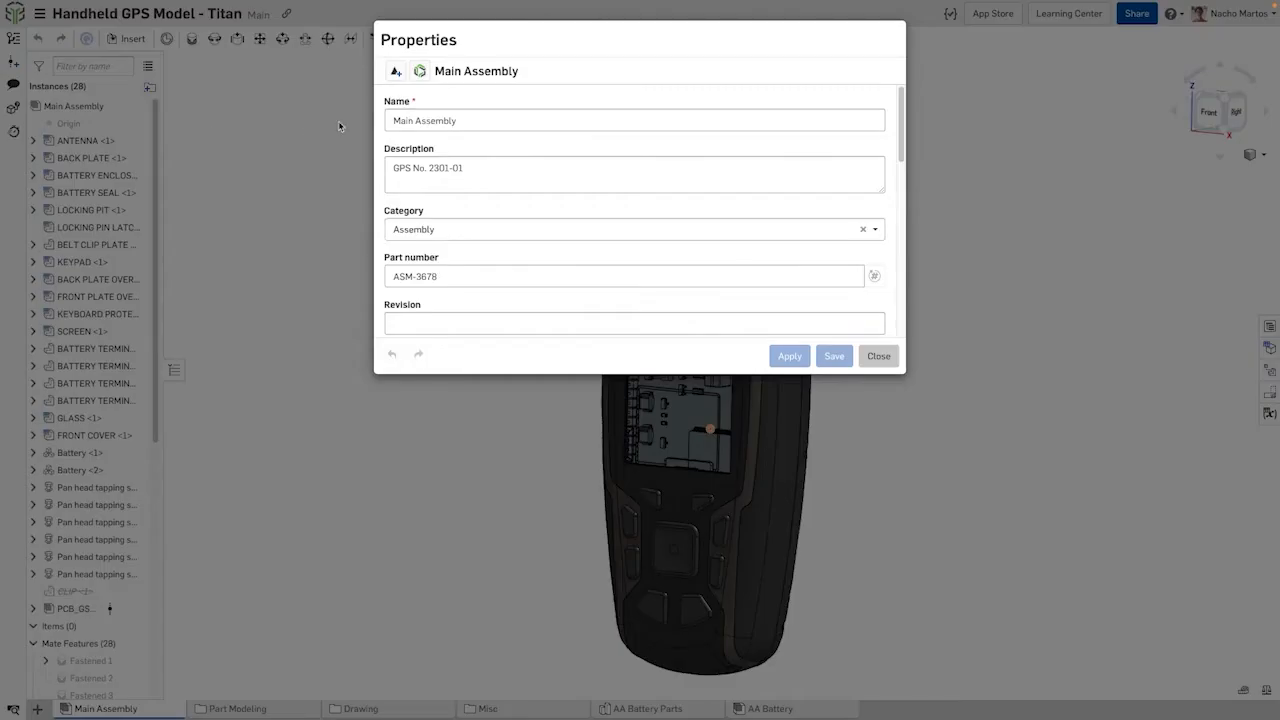
left_click(833, 356)
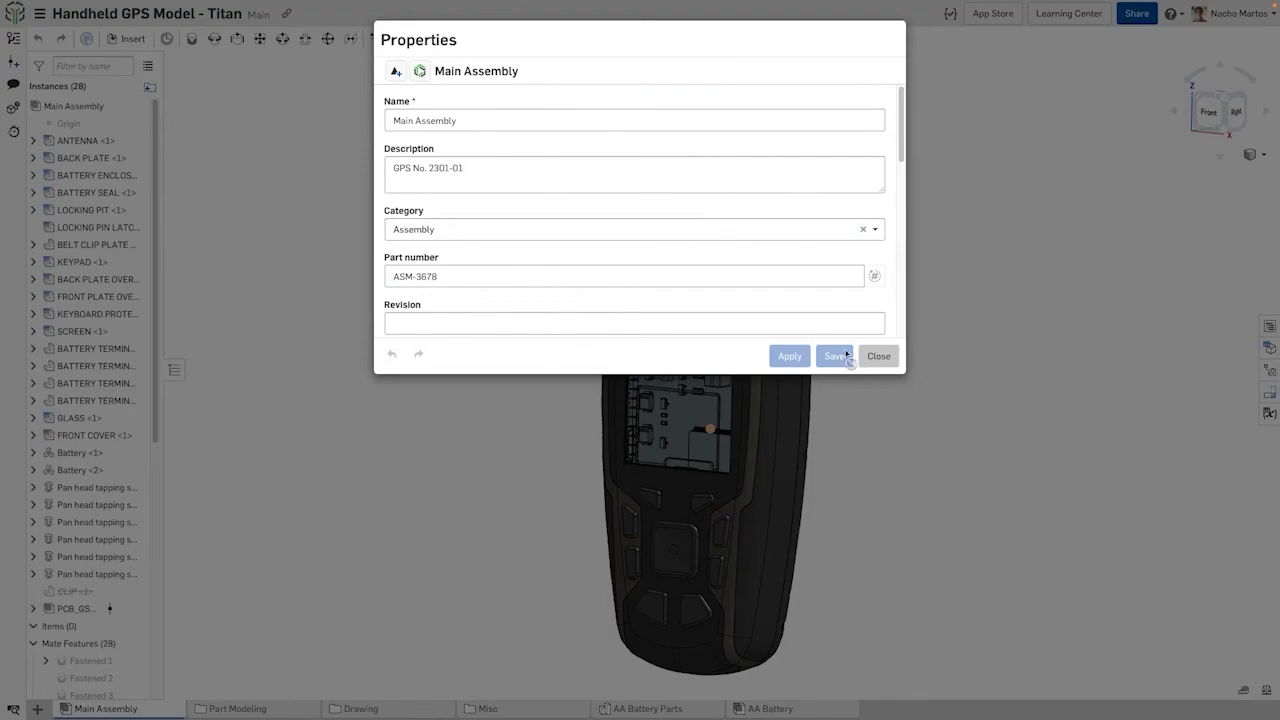
left_click(877, 355)
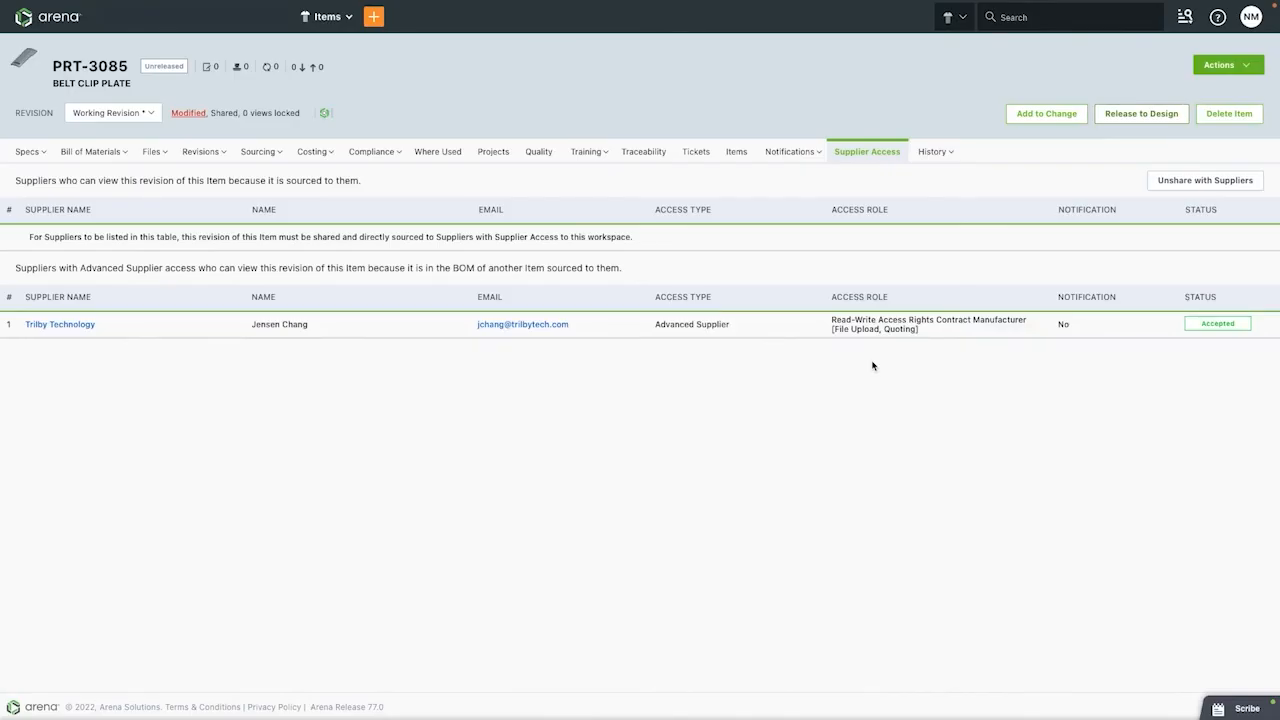
Search for and open item ASM-3678, preview its 3D model, then close the viewer.
left_click(1067, 17)
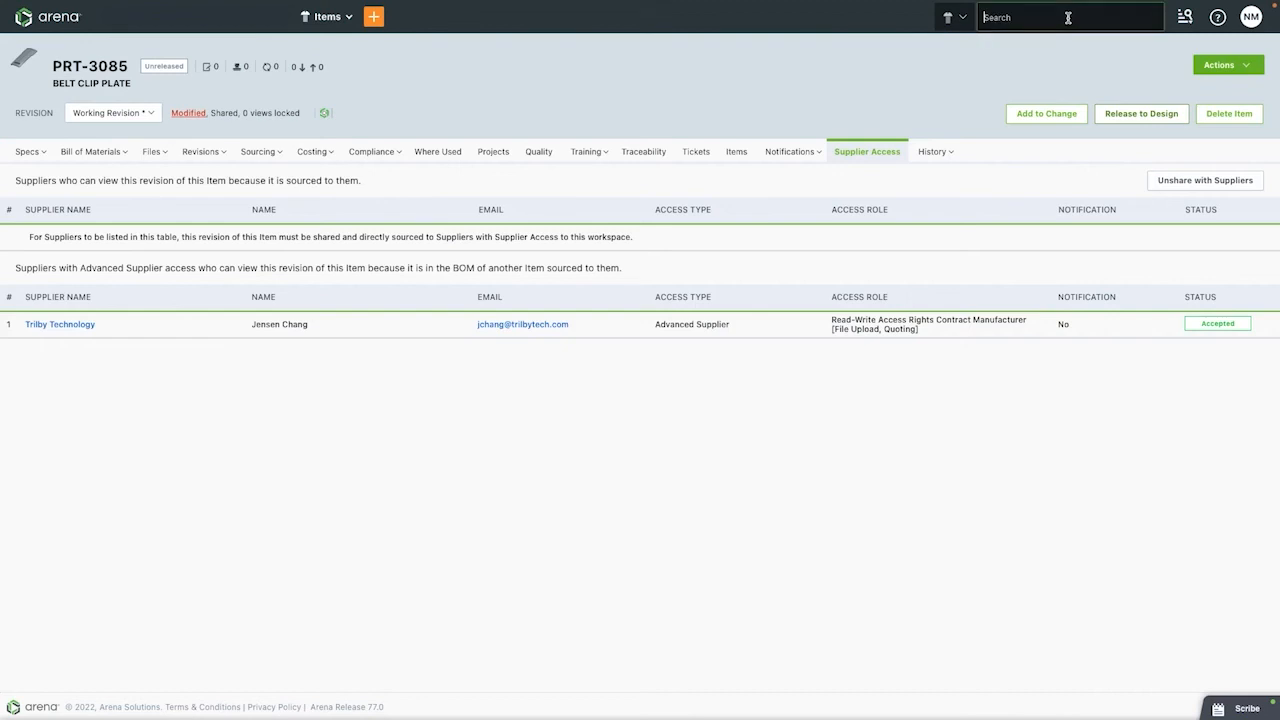
left_click(1060, 17)
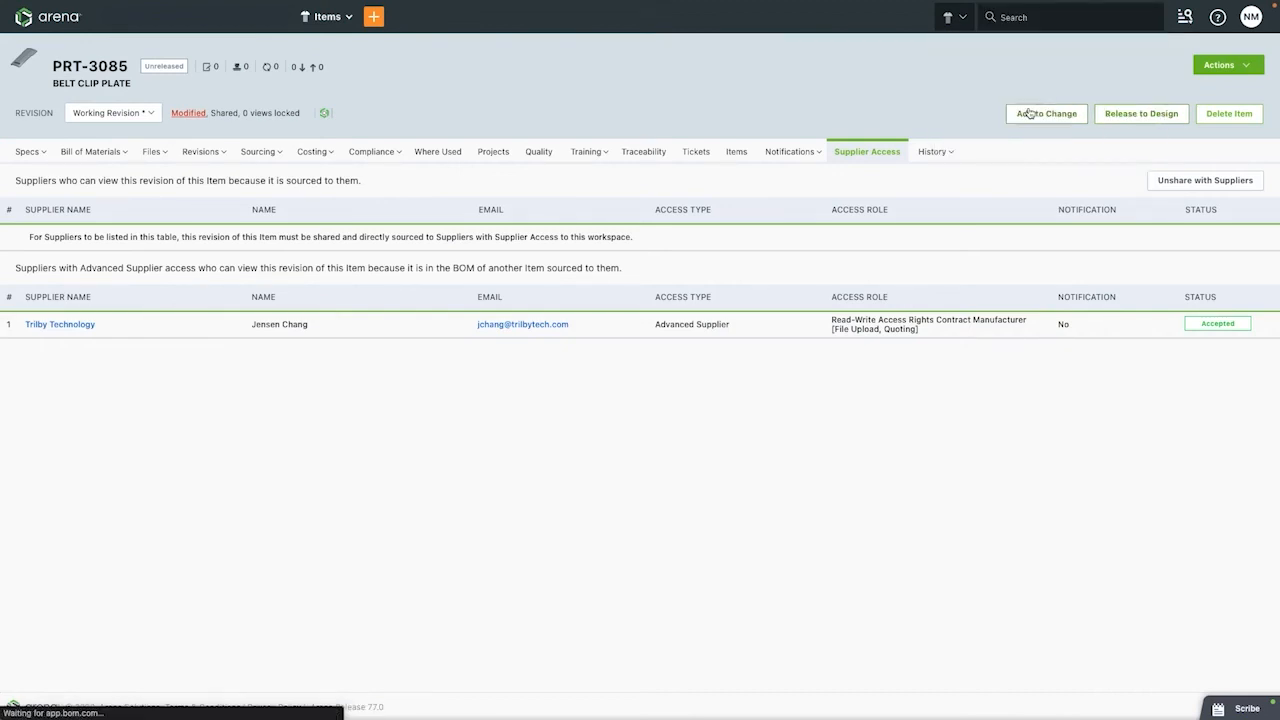
left_click(27, 151)
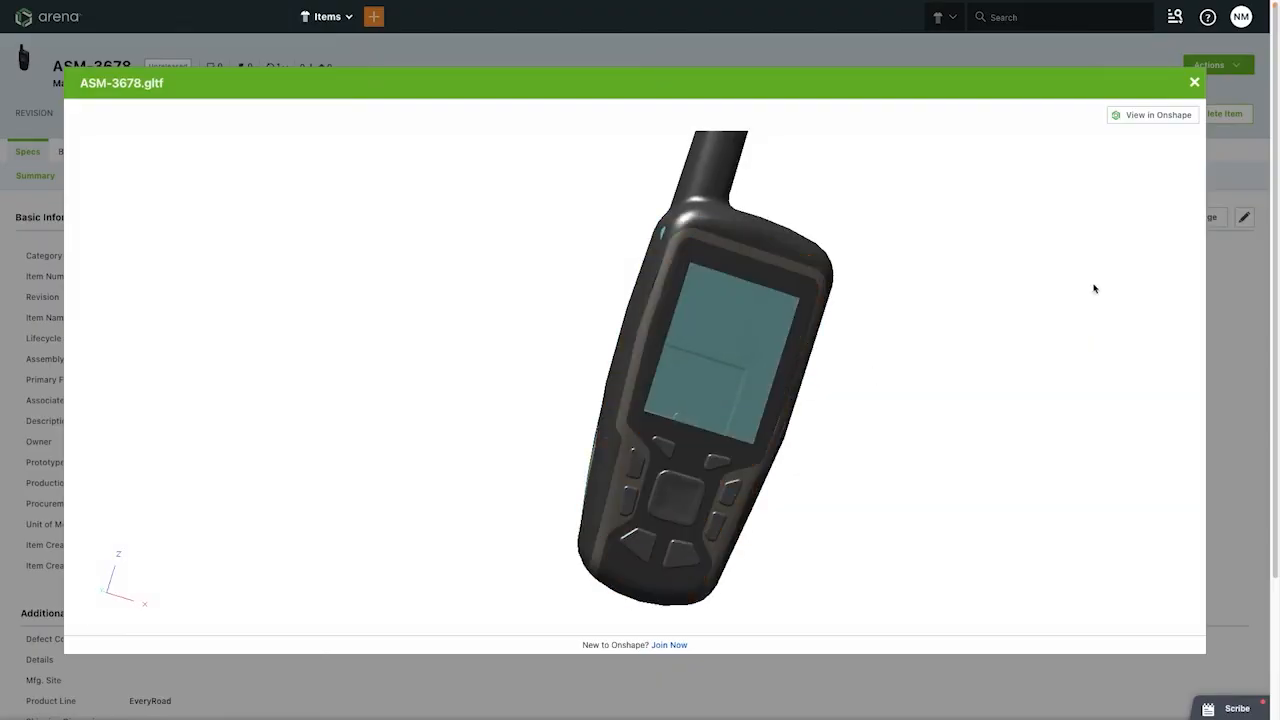
left_click(1194, 82)
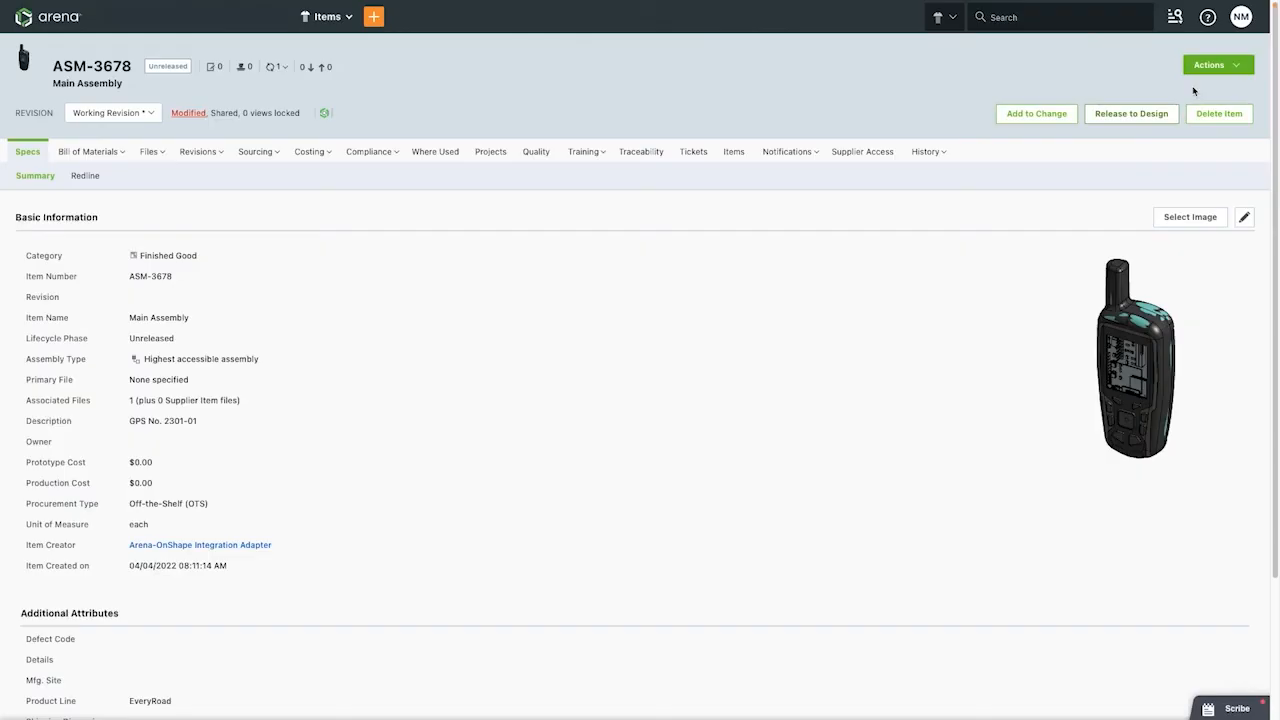